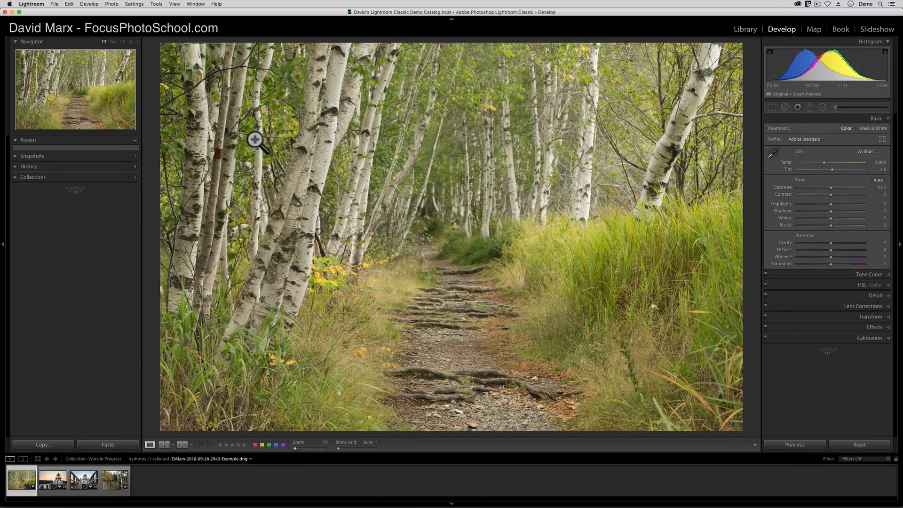
mouse_move(166, 93)
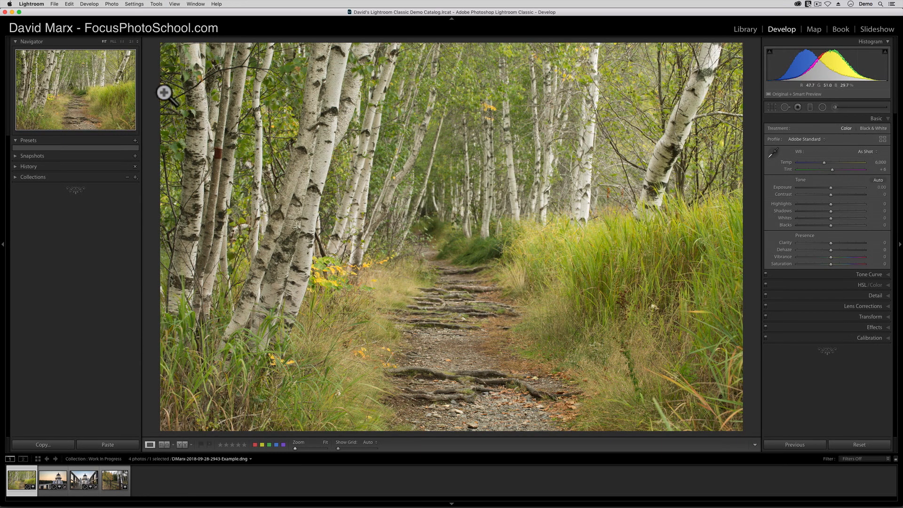
- Collapse and re-expand the Presets panel, then bring up its + options menu
click(15, 140)
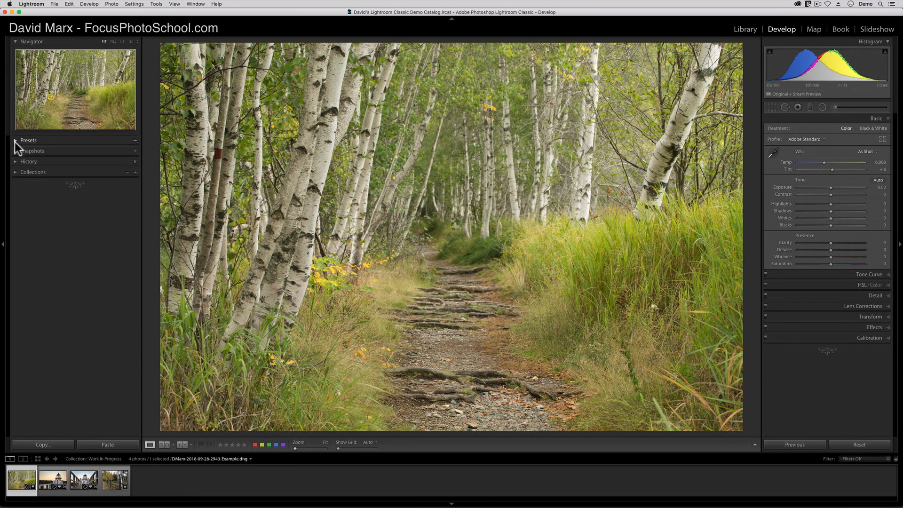
click(14, 140)
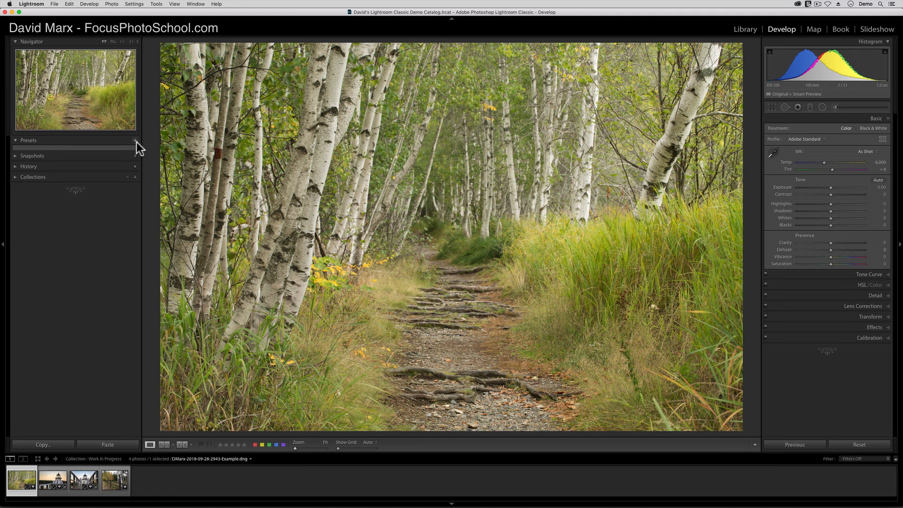
click(136, 140)
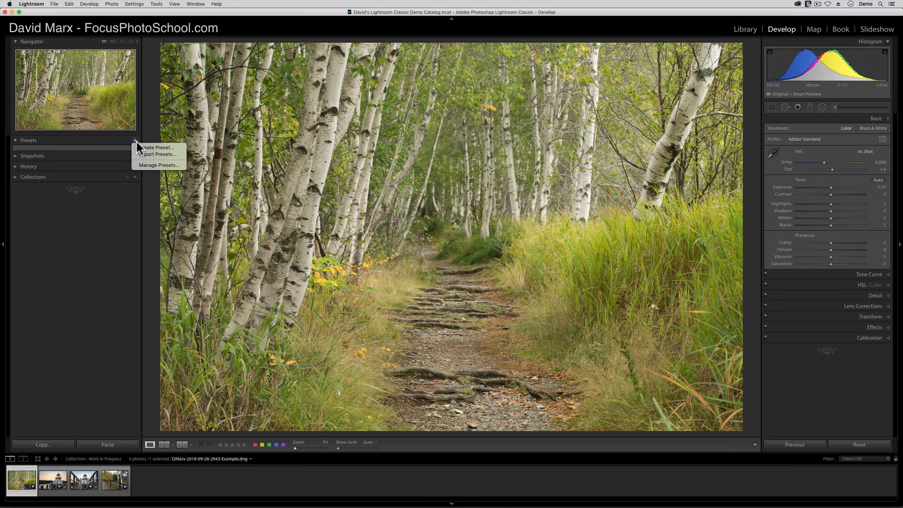
- In Manage Presets, keep only the Color and B&W groups visible and save
click(159, 166)
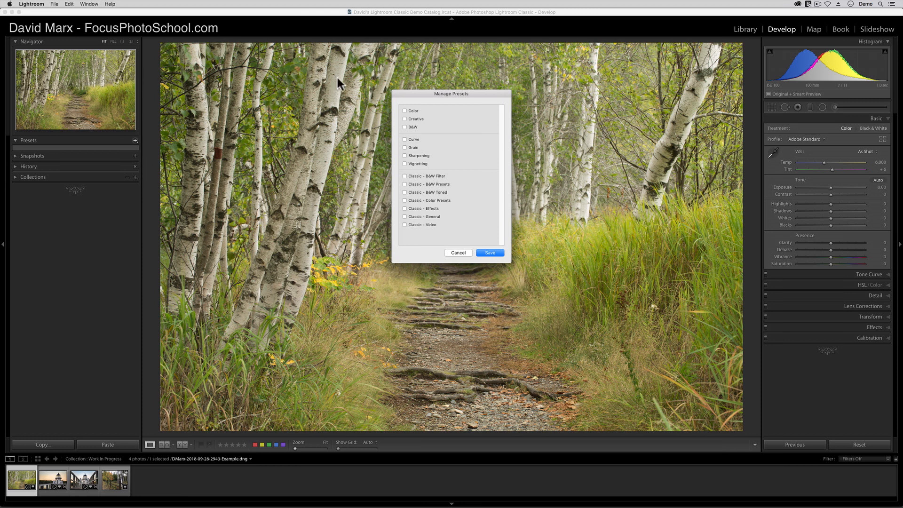
mouse_move(406, 115)
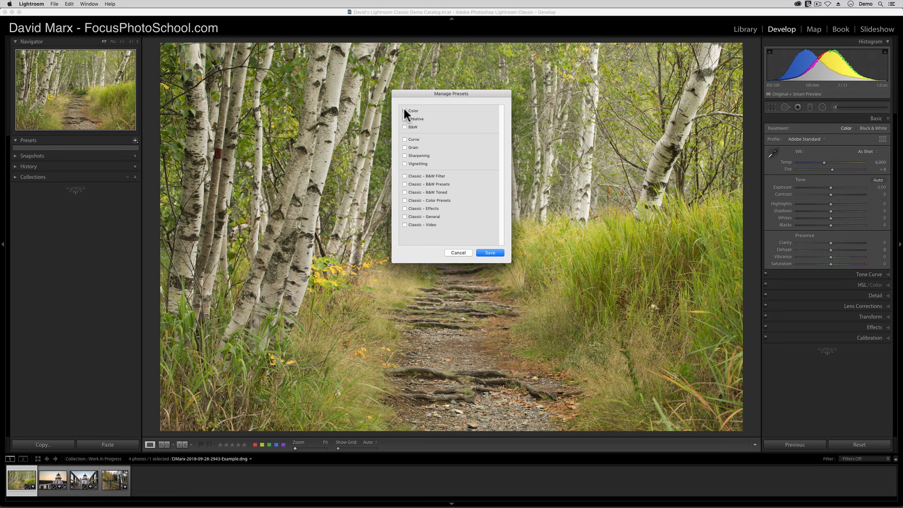
click(404, 111)
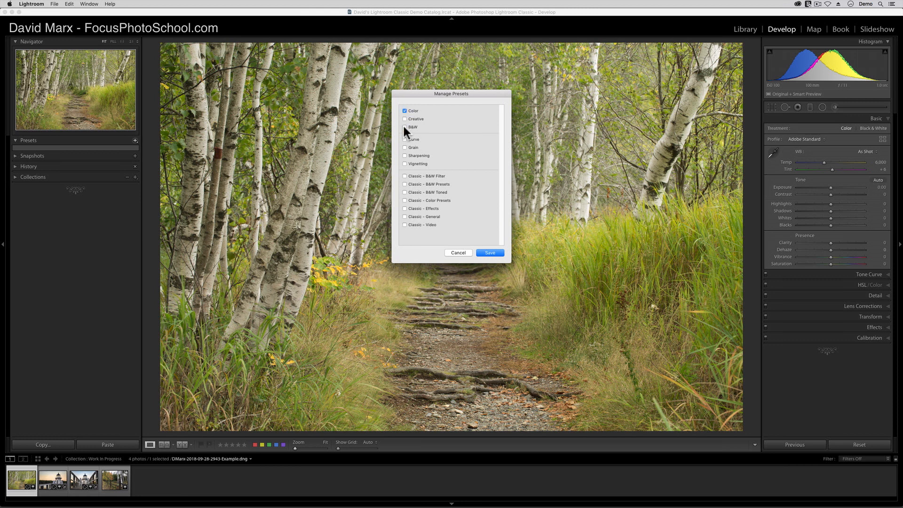
click(404, 127)
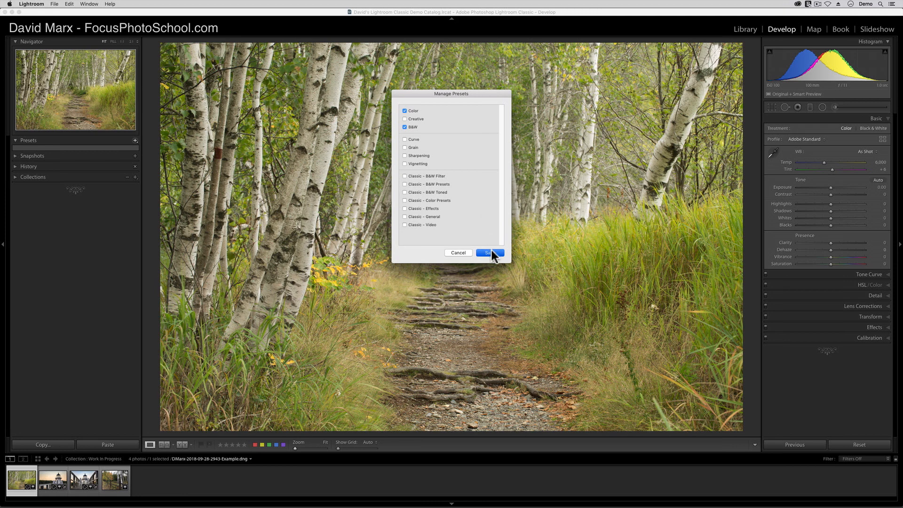
click(489, 253)
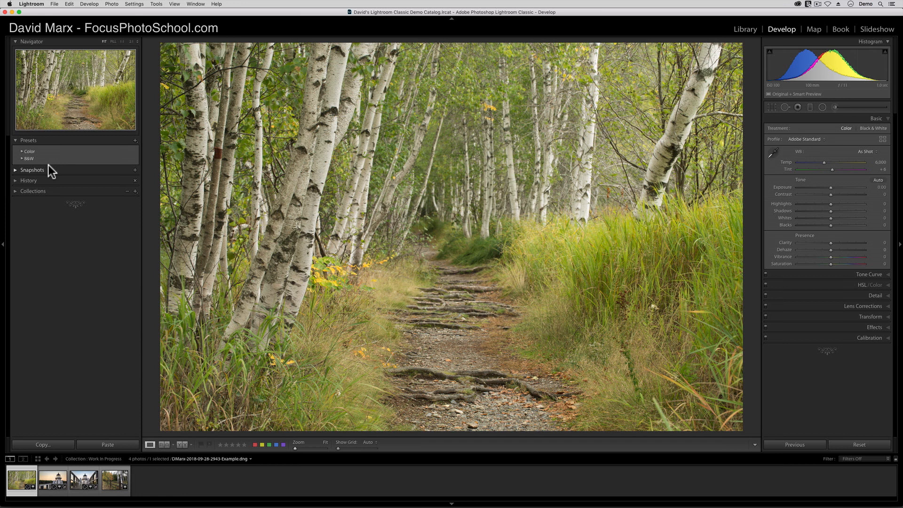
mouse_move(27, 160)
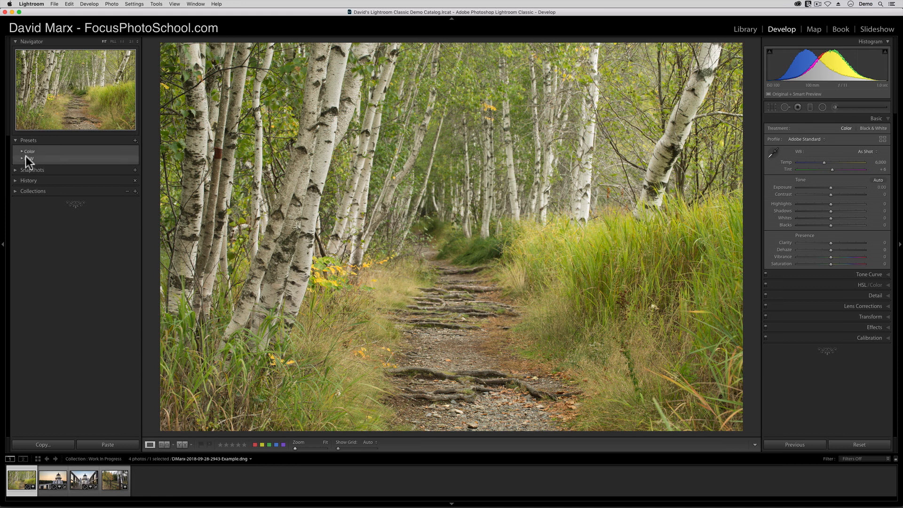
- Apply the Vivid preset from the Color group to the birch forest photo
click(29, 151)
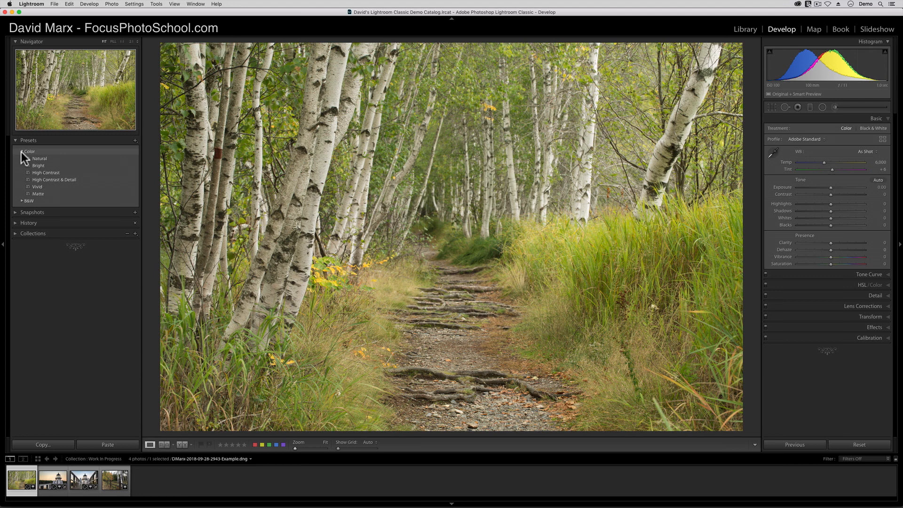
click(36, 186)
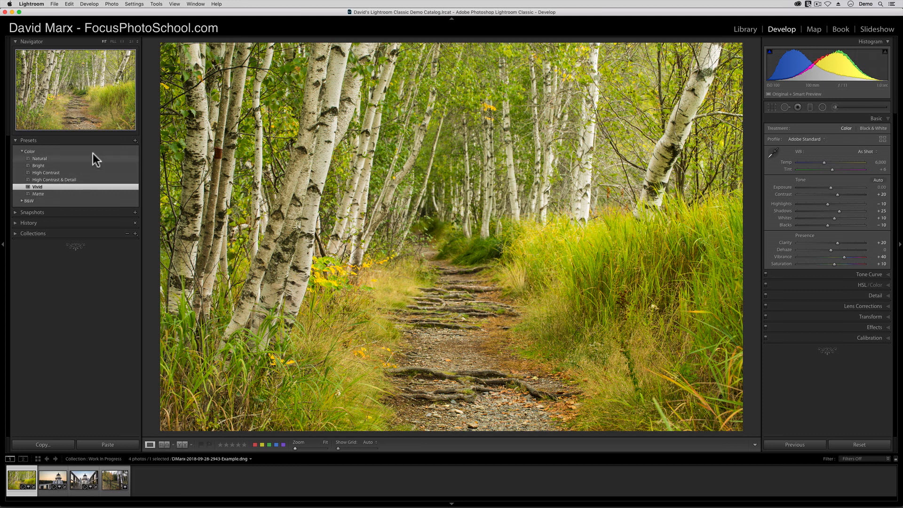
click(135, 140)
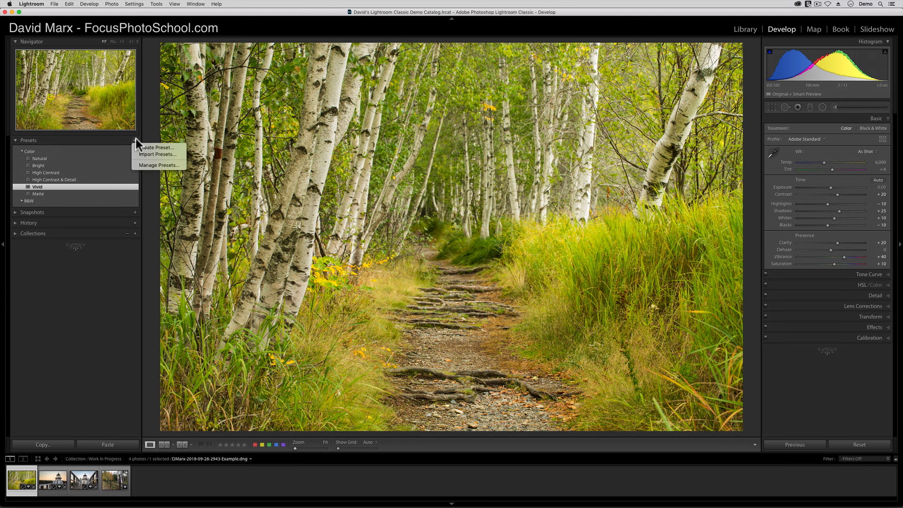
mouse_move(150, 166)
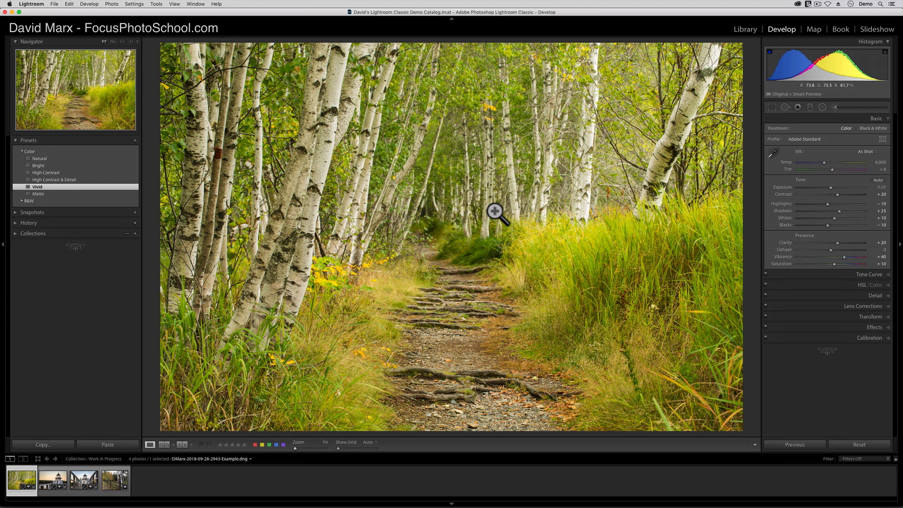
- Give the lighthouse photo the Adobe Landscape profile and start a new preset
click(52, 481)
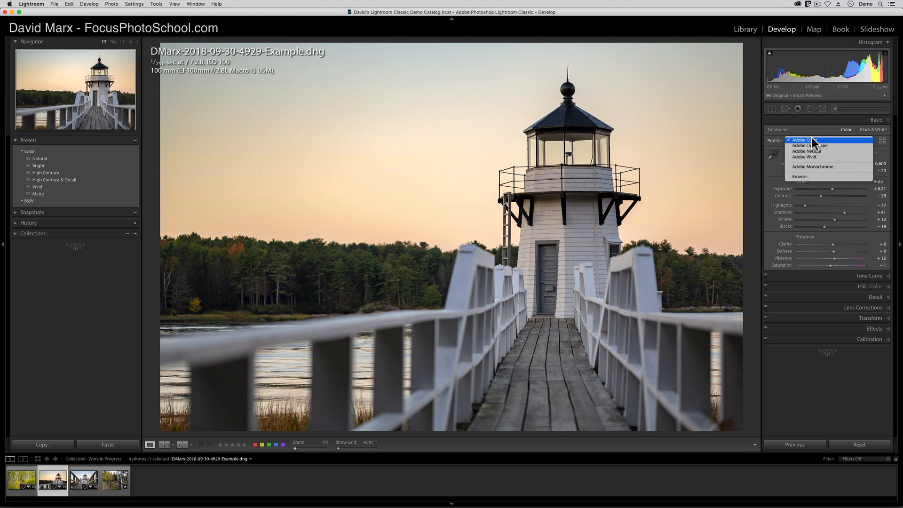
click(809, 144)
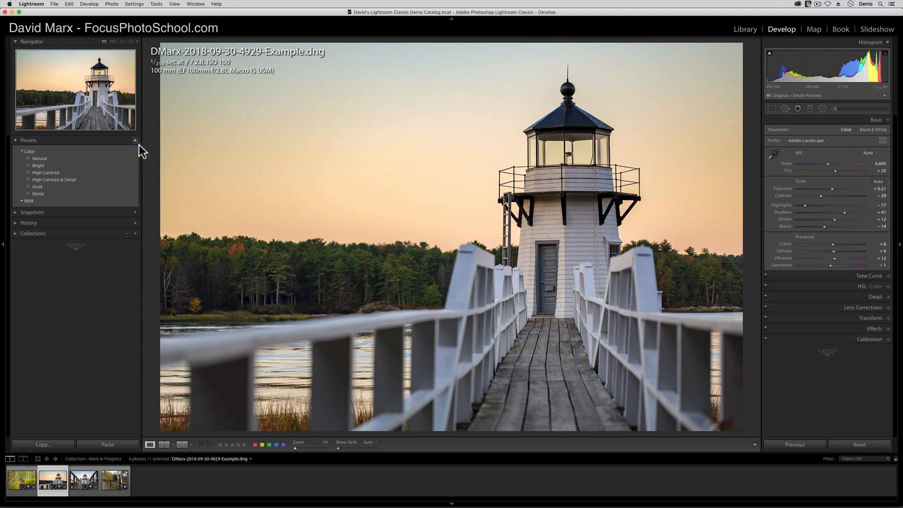
click(134, 140)
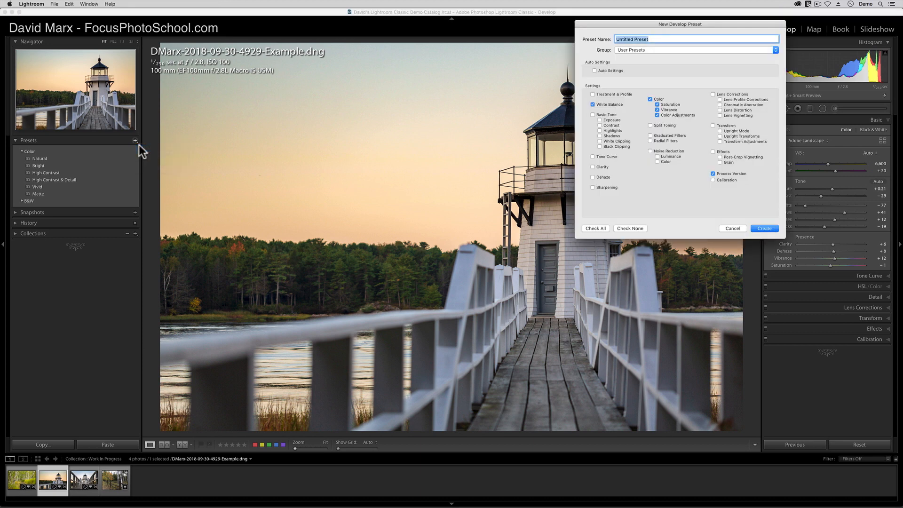
- Name the preset 'Adobe Landscape', excluding color adjustments from its saved settings
text(Adobe Landscape)
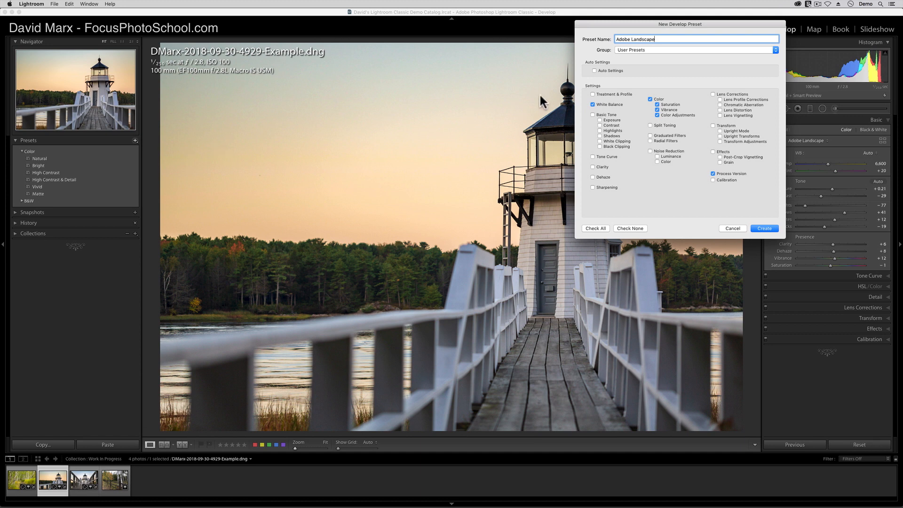
click(651, 99)
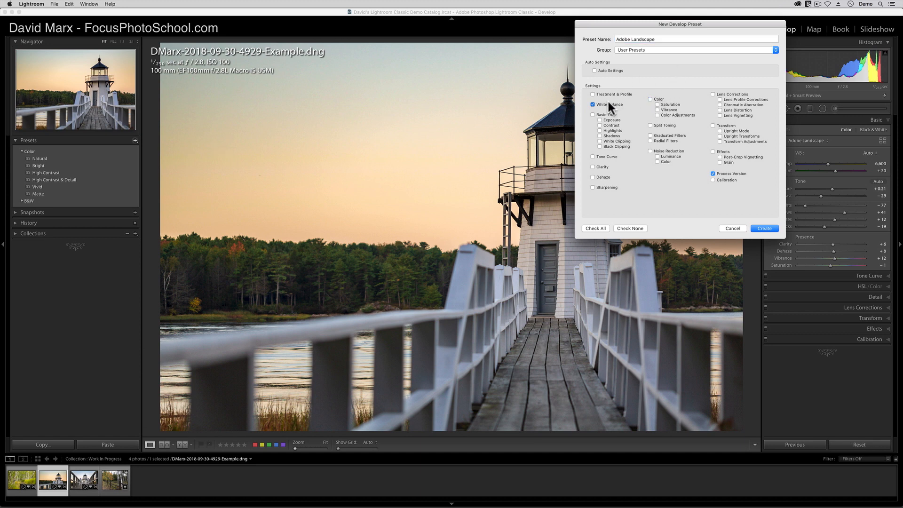
click(594, 94)
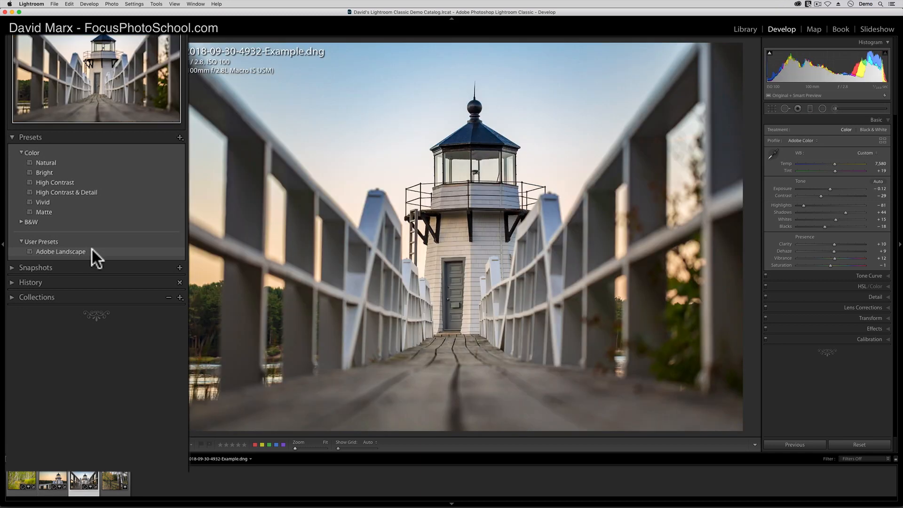
click(60, 252)
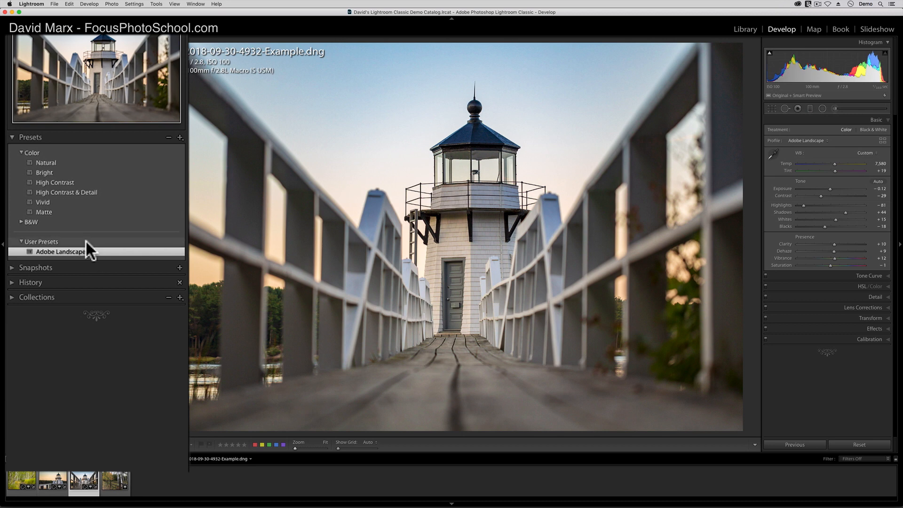
click(114, 482)
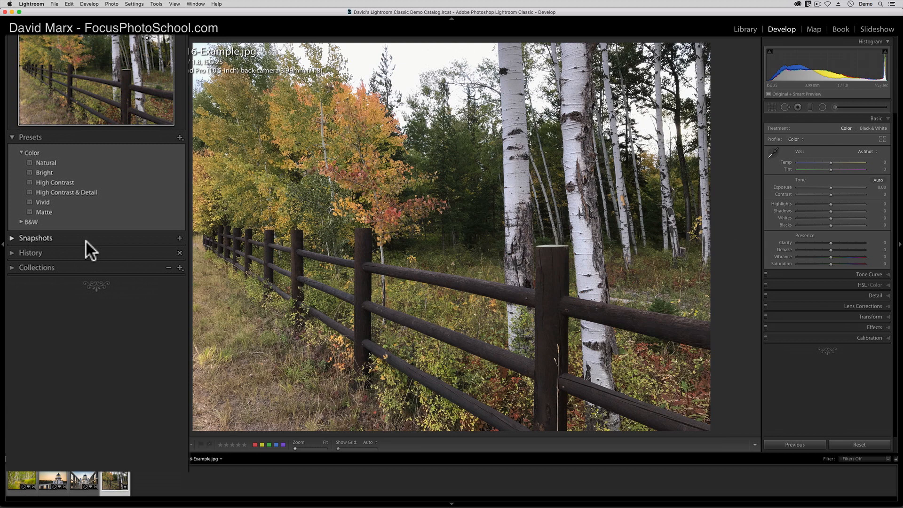
click(60, 251)
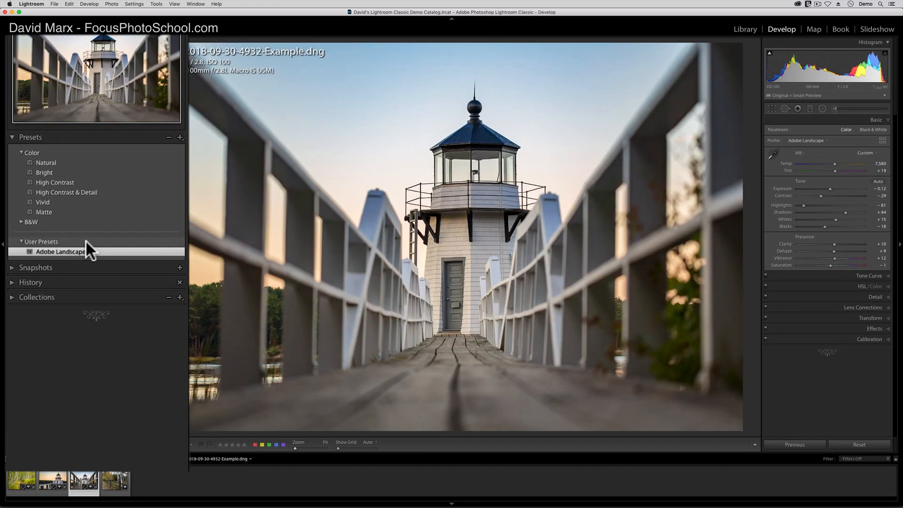
click(115, 481)
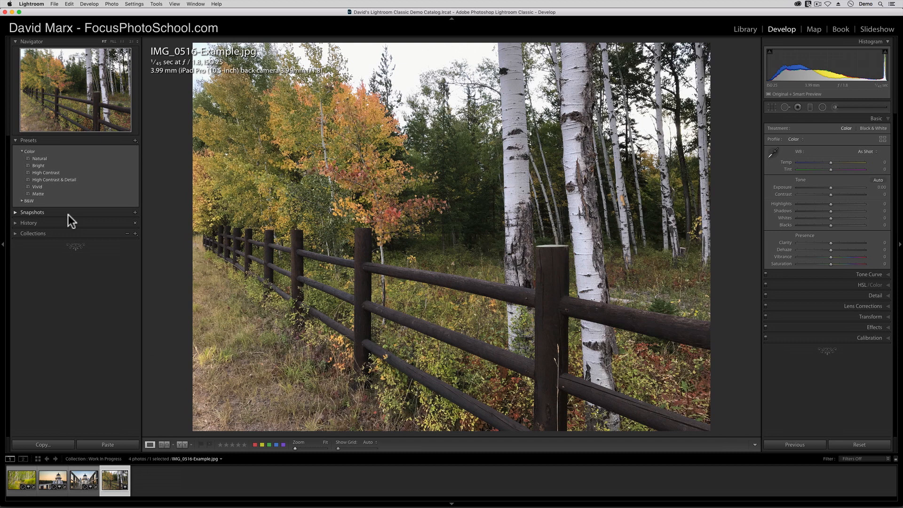
mouse_move(74, 214)
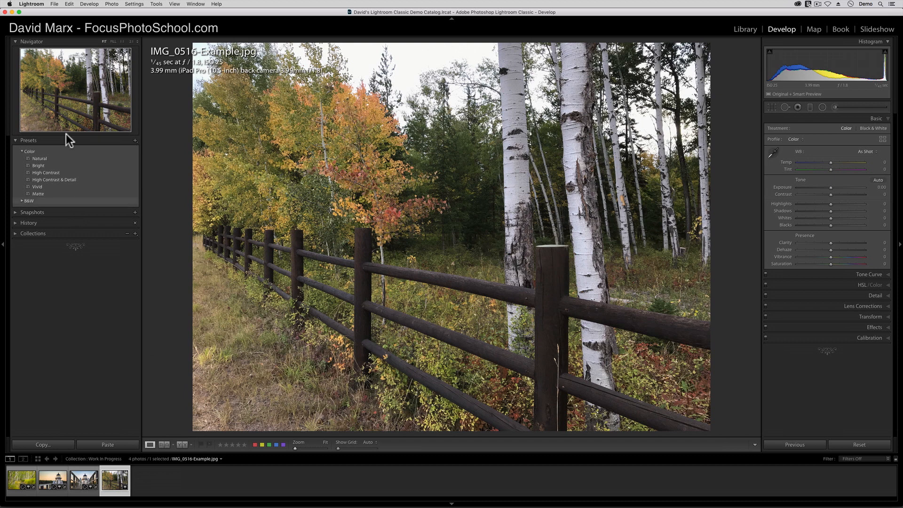
- Enable Show Partially Compatible Develop Presets in Preferences' Presets settings
click(31, 4)
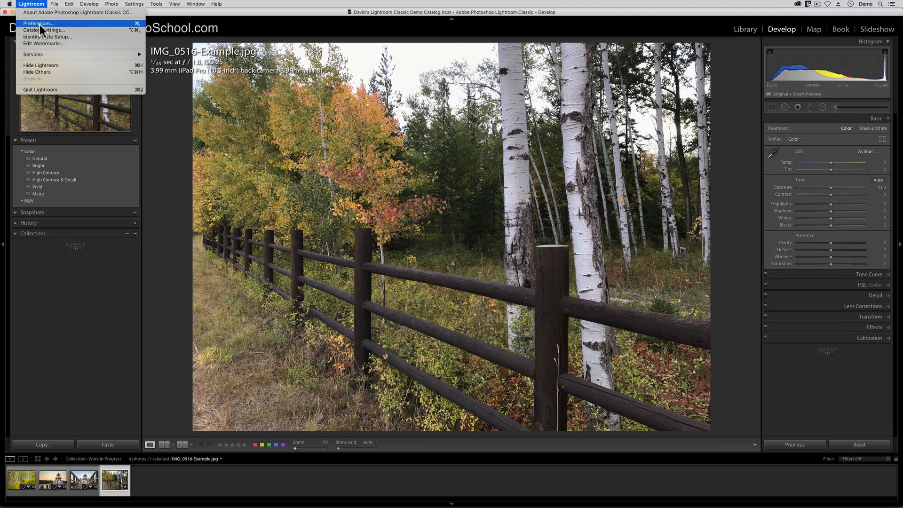
click(38, 22)
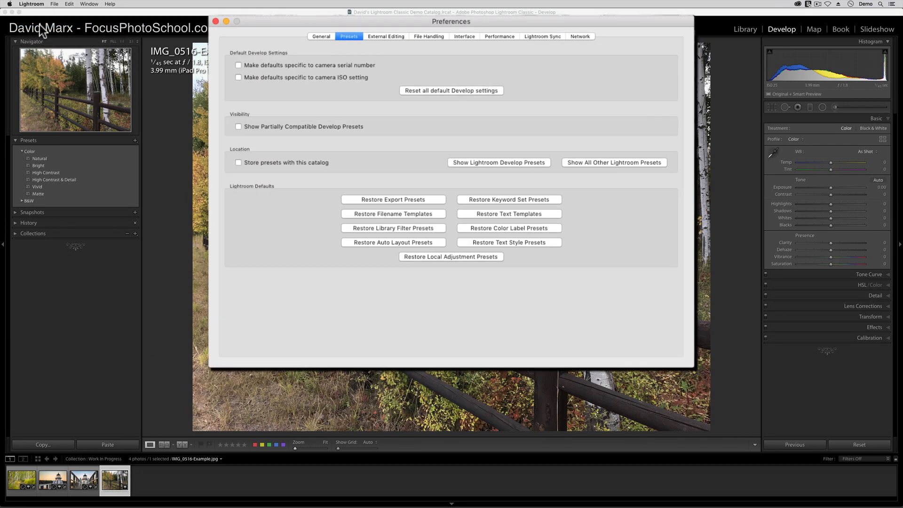
mouse_move(345, 51)
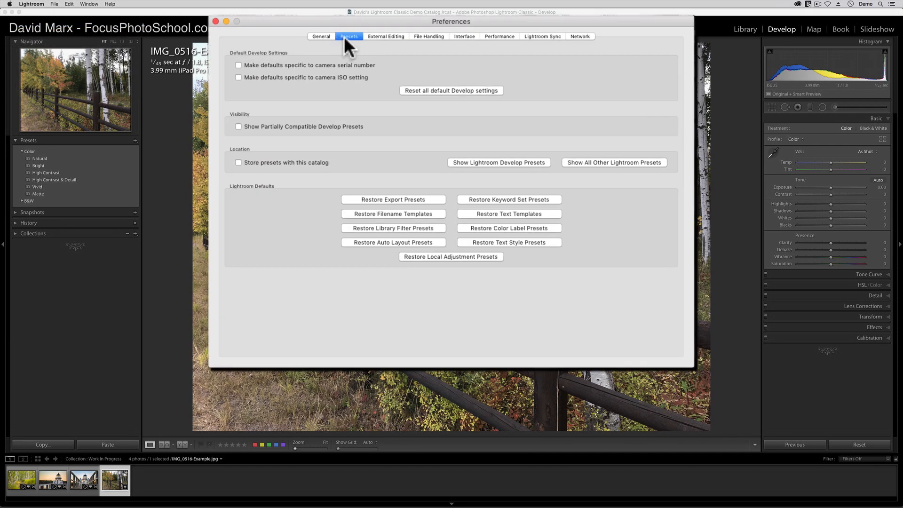
mouse_move(305, 133)
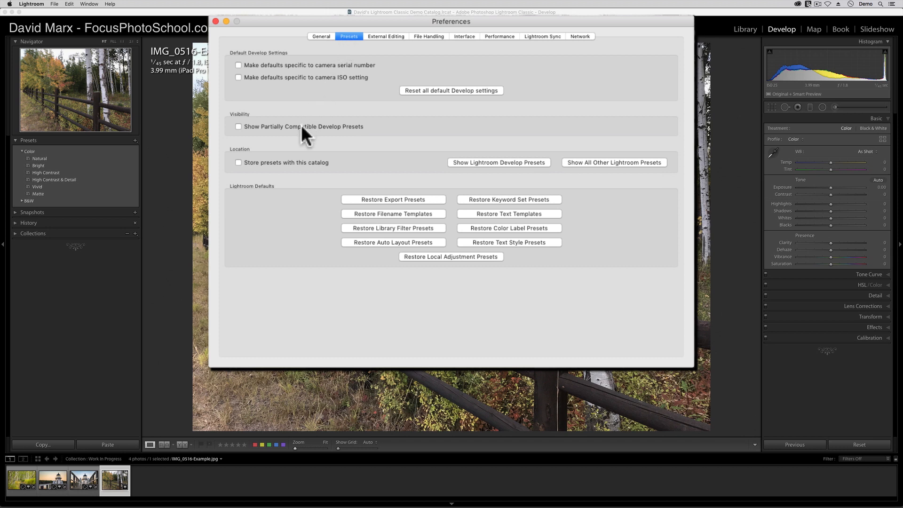
mouse_move(304, 132)
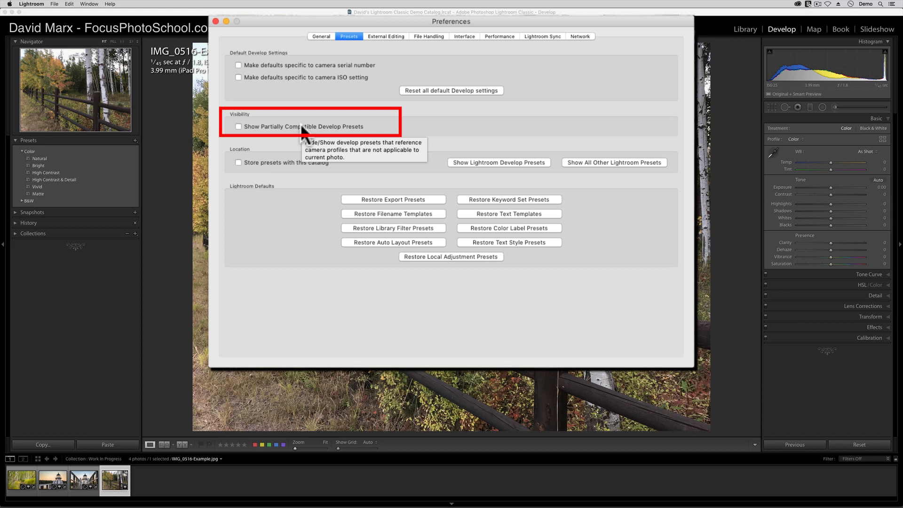
click(238, 127)
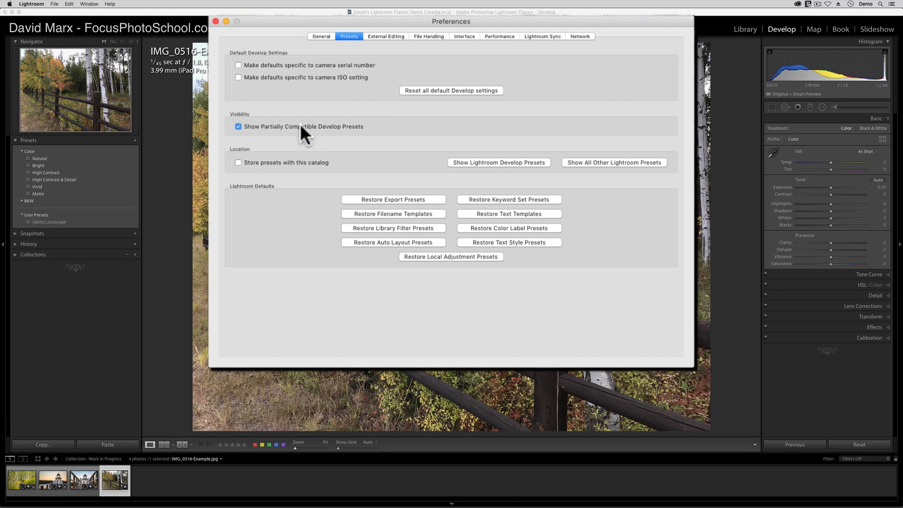
mouse_move(247, 47)
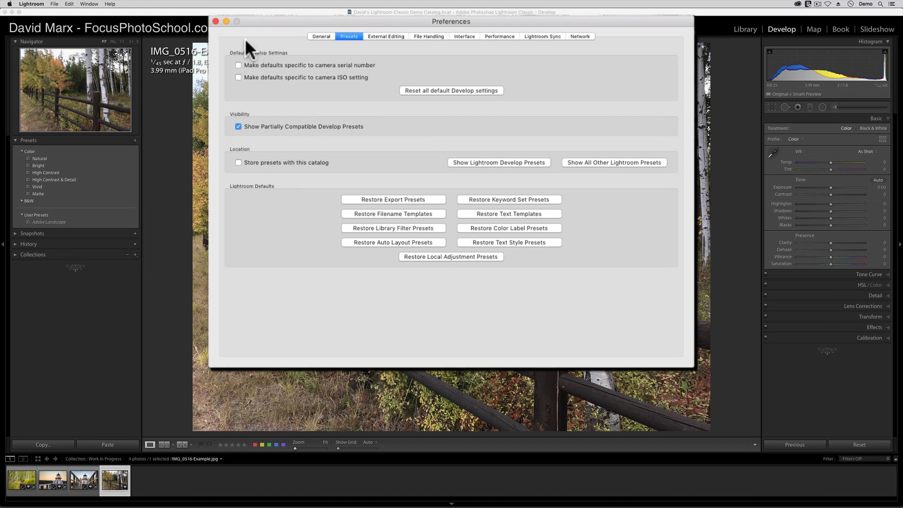
click(216, 22)
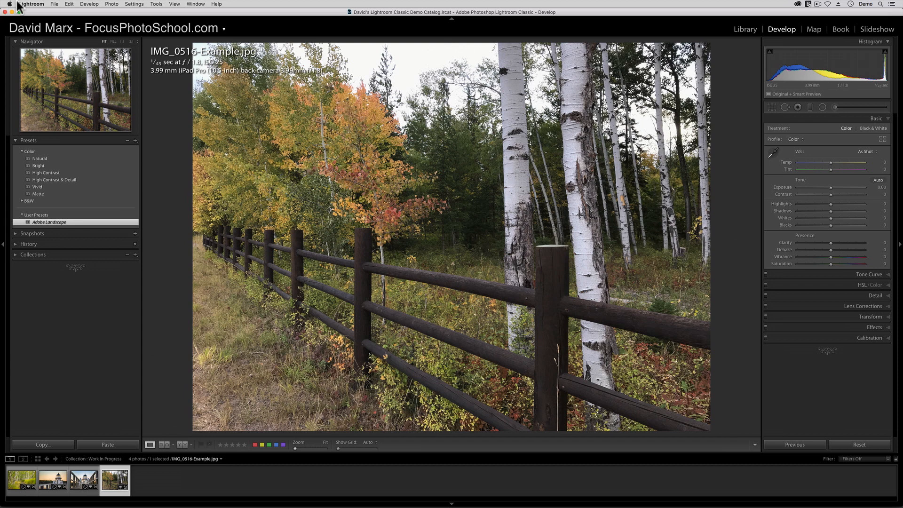
- Quit Lightroom Classic
click(31, 3)
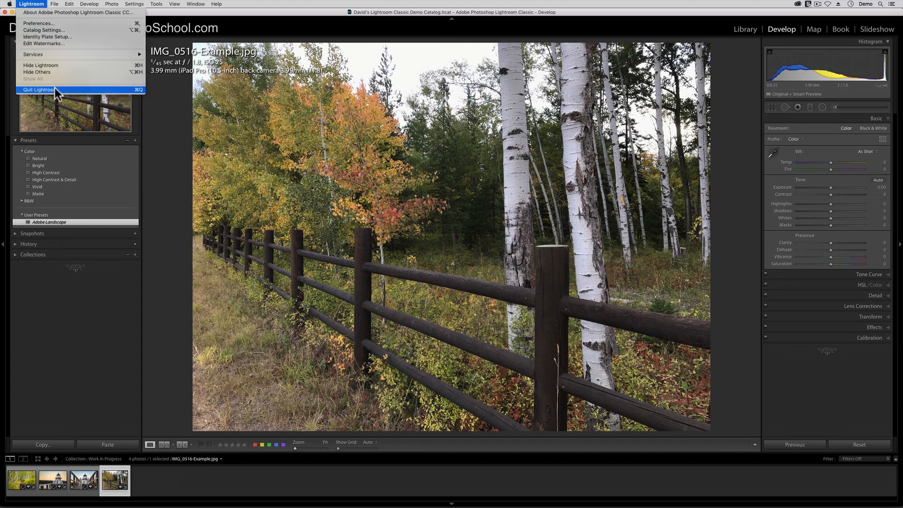
click(39, 89)
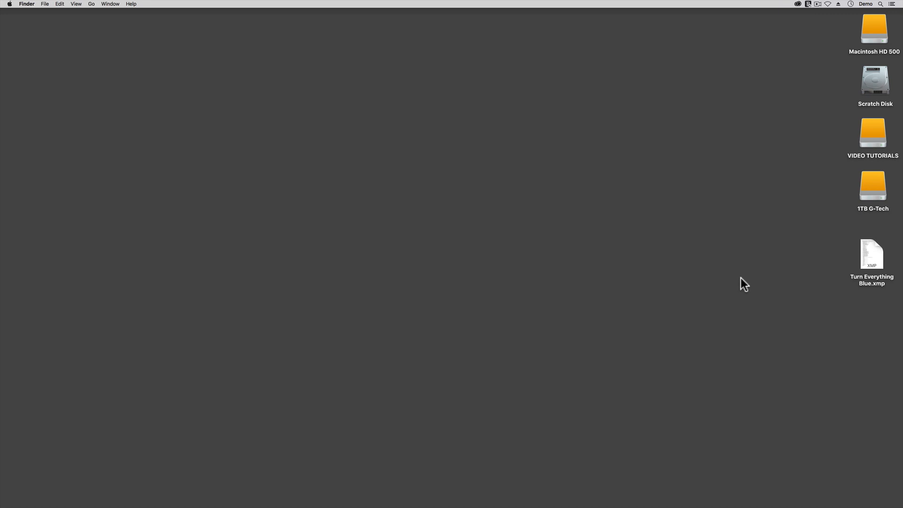
click(871, 255)
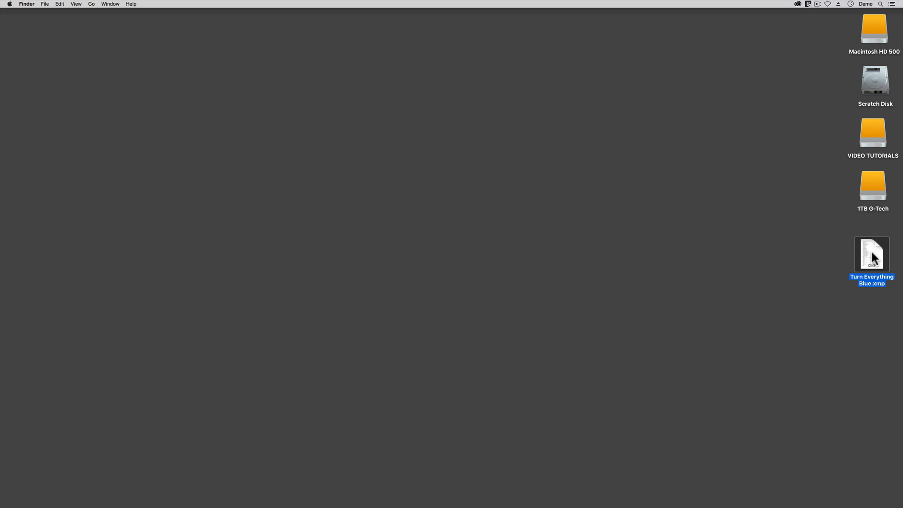
mouse_move(873, 32)
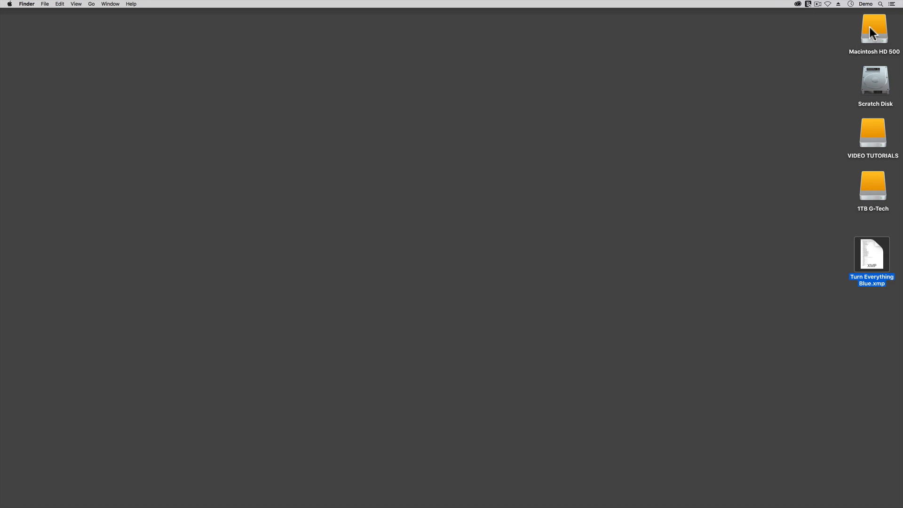
- On Macintosh HD 500, go into demo's Library and its Application Support folder
double_click(874, 29)
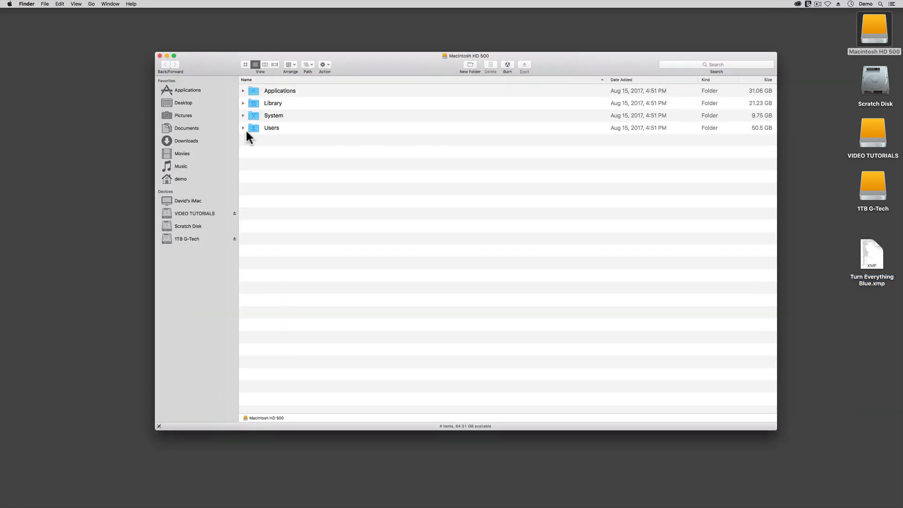
click(180, 179)
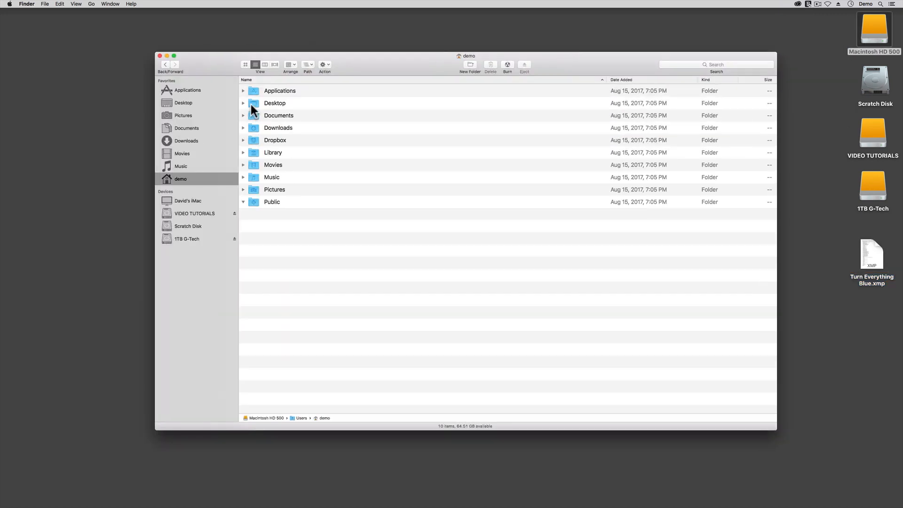
click(273, 152)
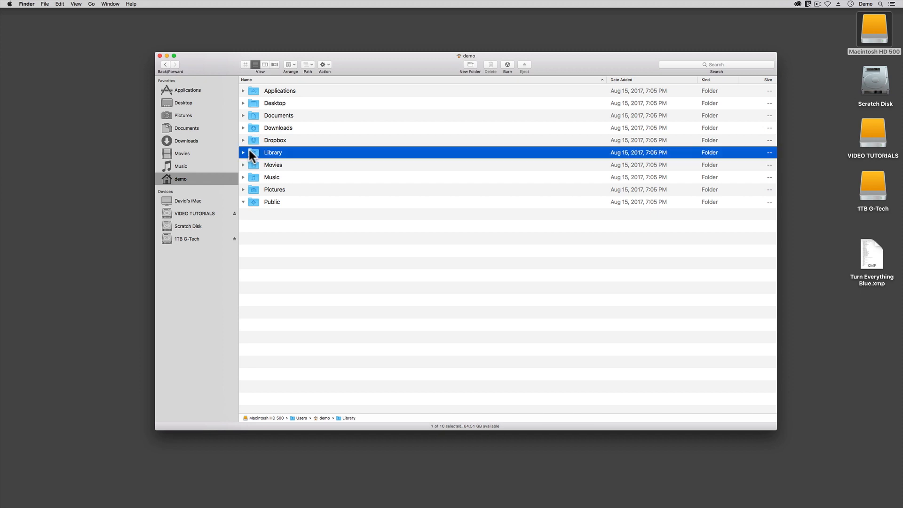
double_click(273, 153)
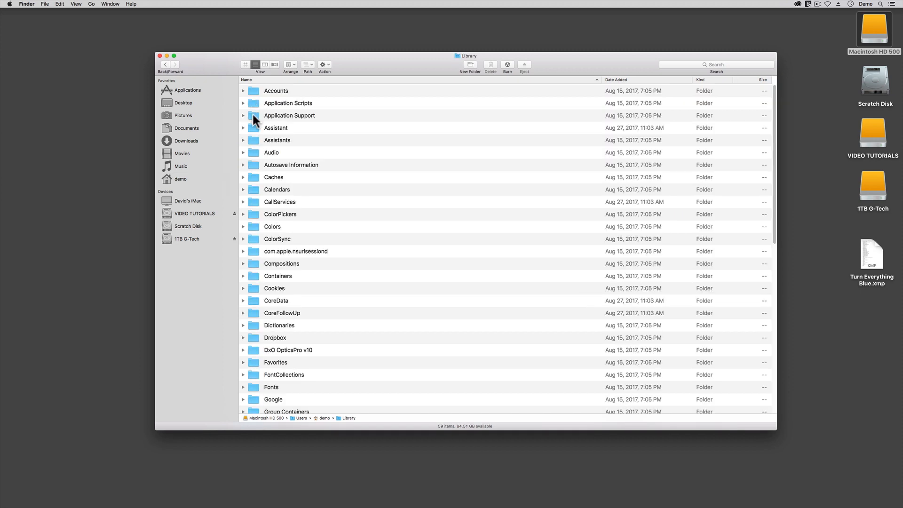
double_click(289, 114)
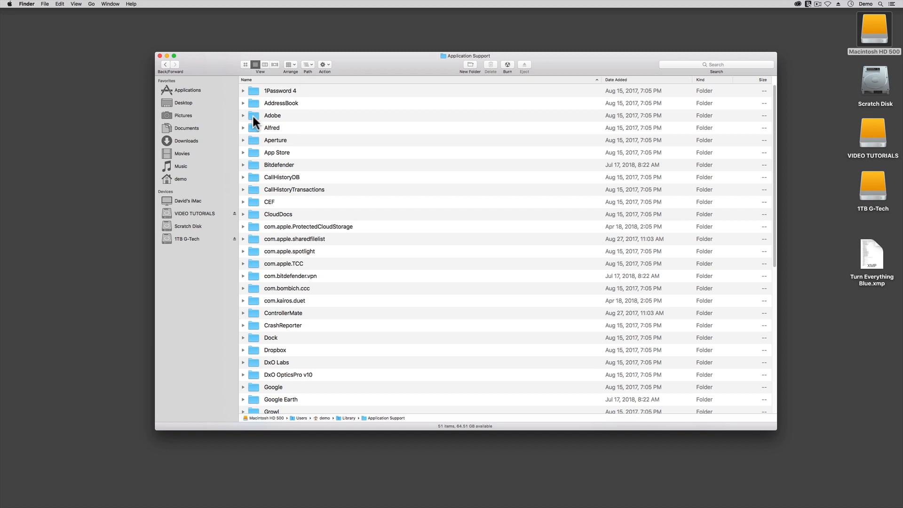
- Continue through Adobe and Lightroom into the Develop Presets folder
double_click(272, 115)
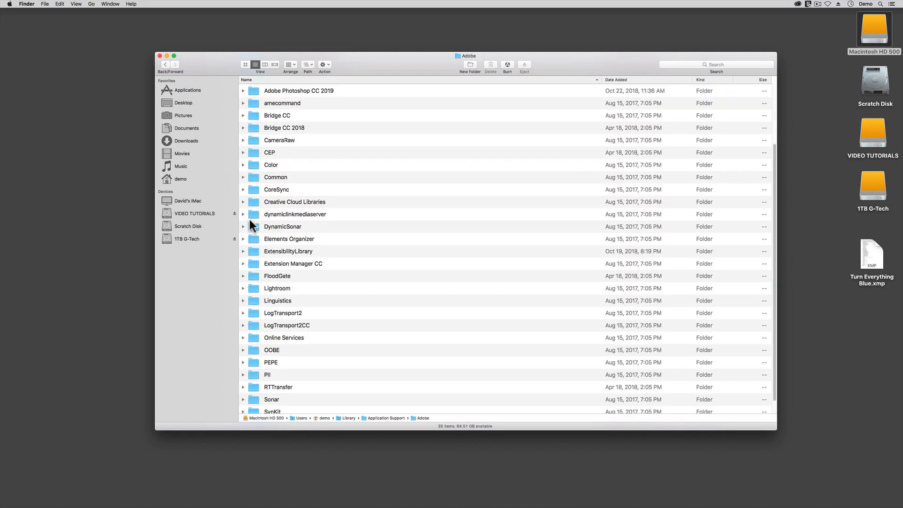
double_click(276, 288)
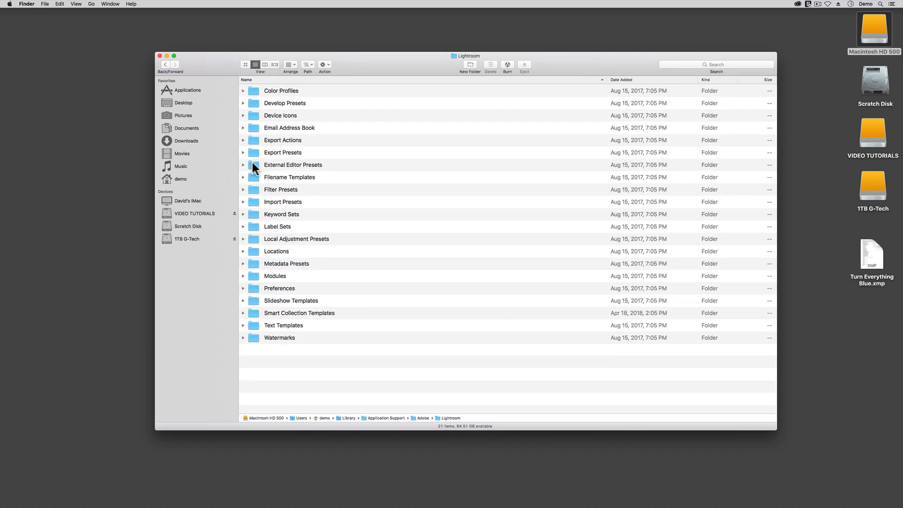
click(284, 102)
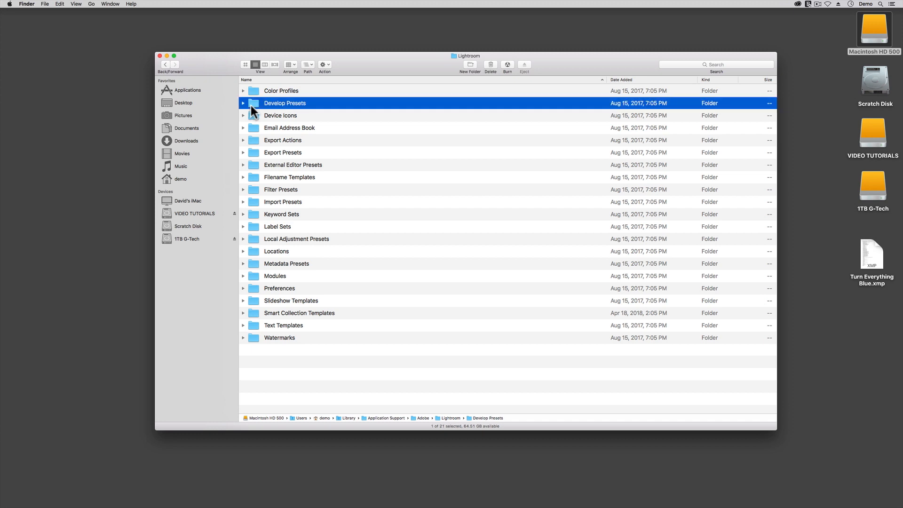
double_click(284, 103)
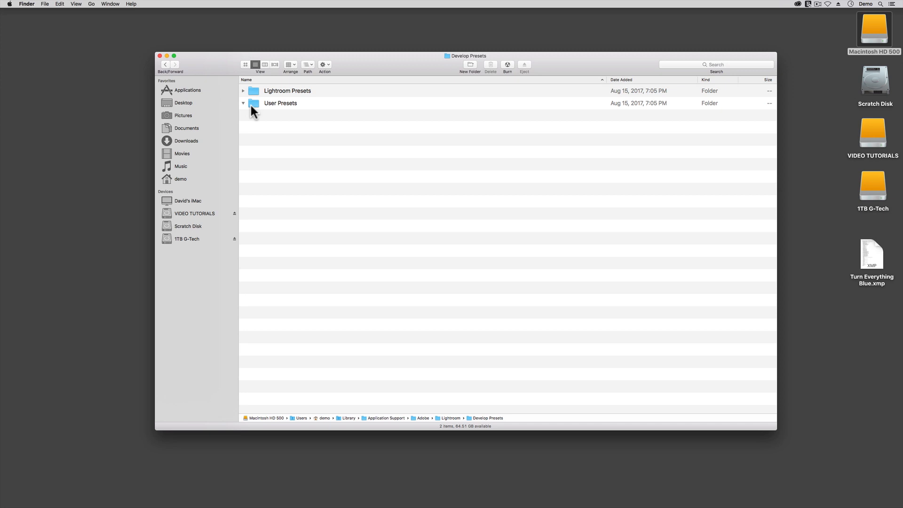
drag(871, 256, 578, 201)
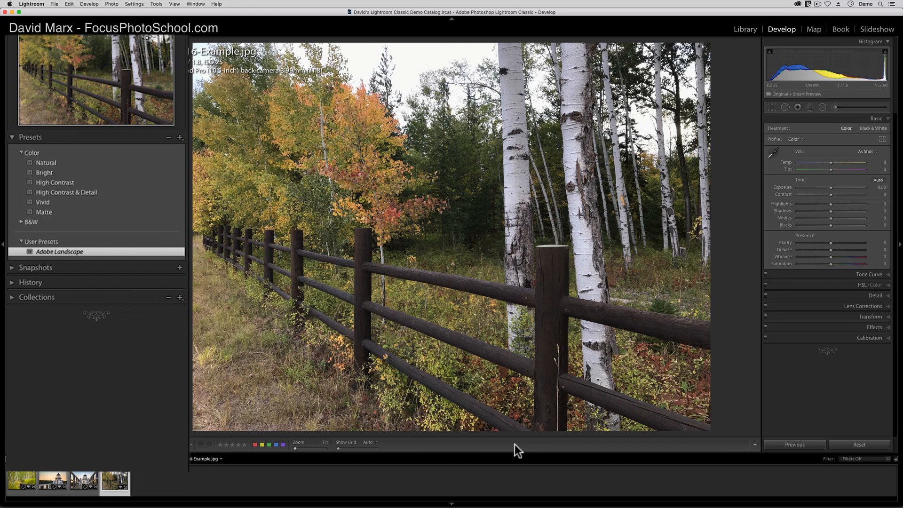
- Select the lighthouse photo, then the birch-forest path photo in the filmstrip
click(52, 482)
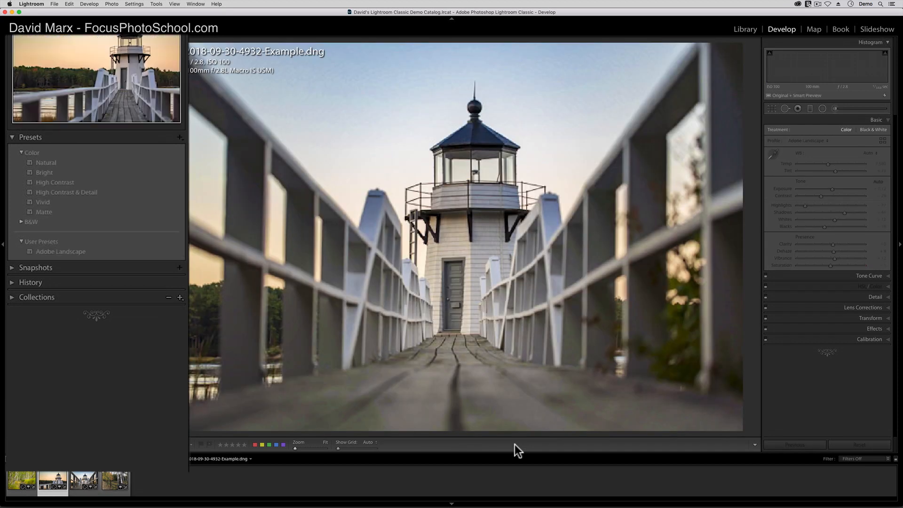
click(42, 203)
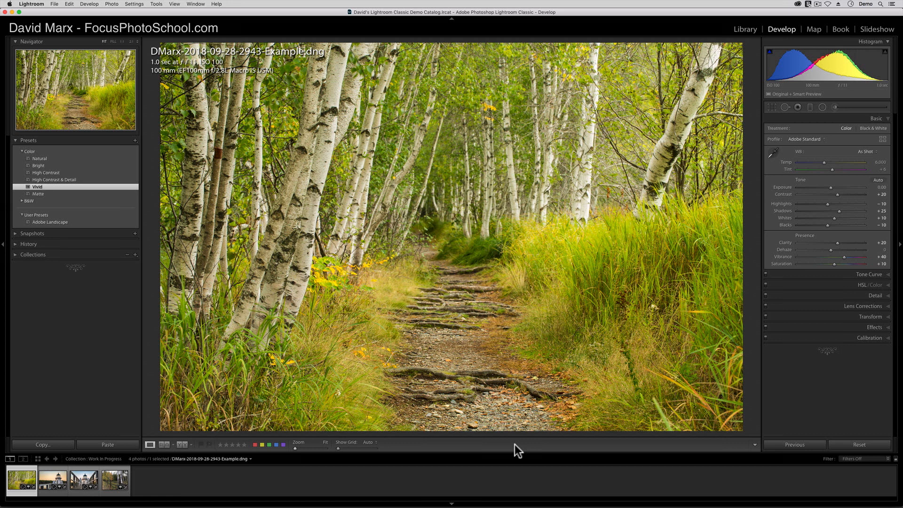
mouse_move(500, 443)
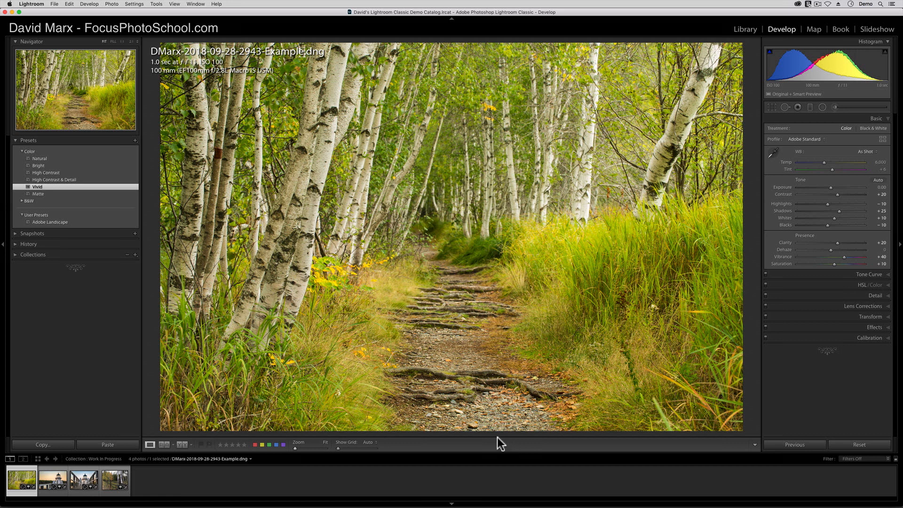
mouse_move(137, 145)
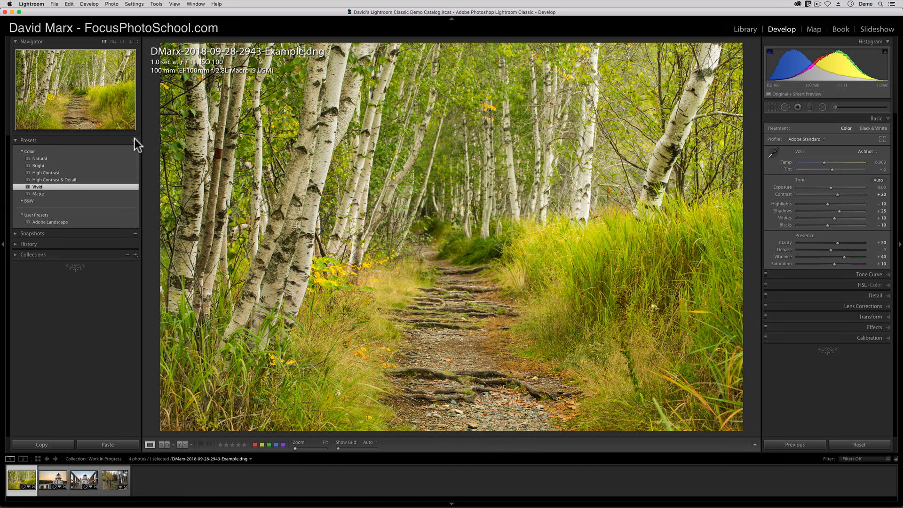
mouse_move(136, 144)
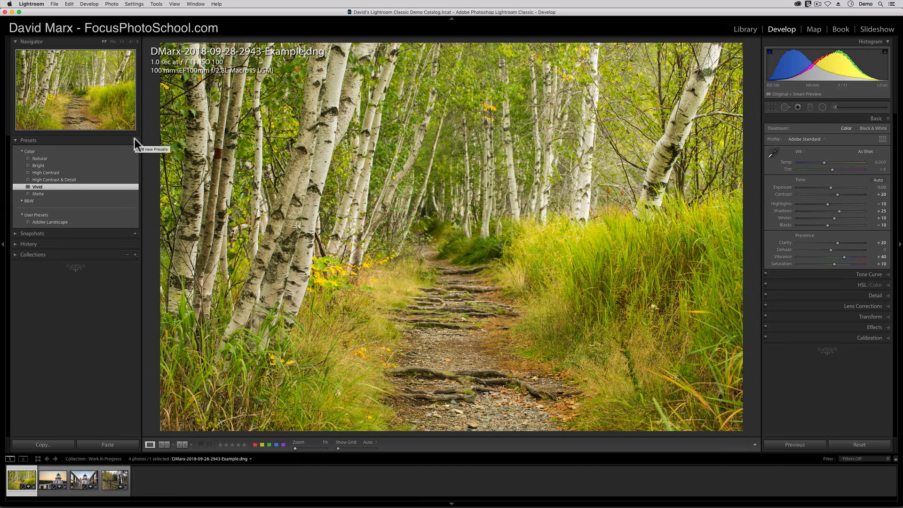
- Import 'Turn Everything Blue.xmp' from the Desktop into User Presets
click(135, 141)
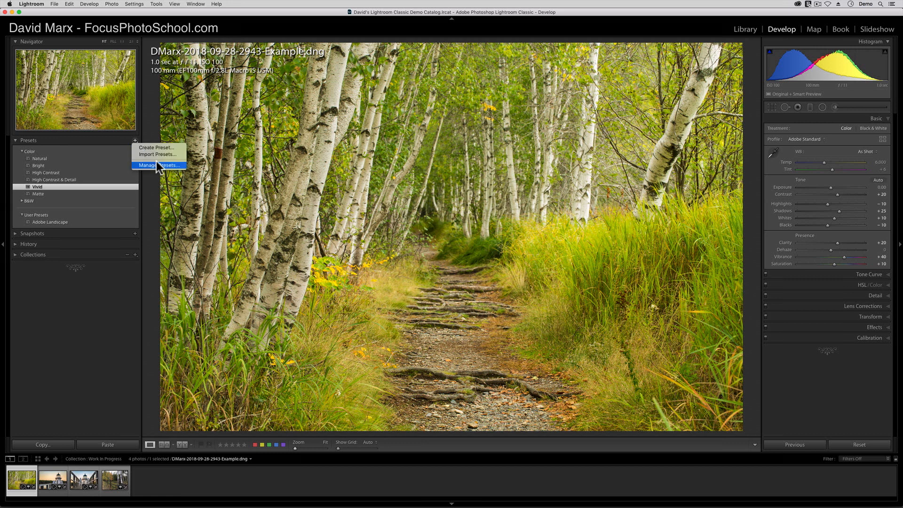
mouse_move(158, 154)
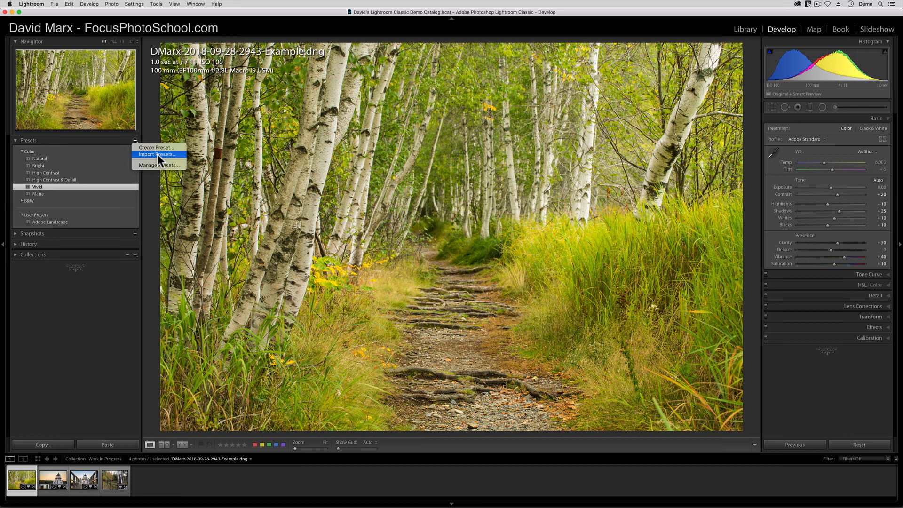
click(159, 153)
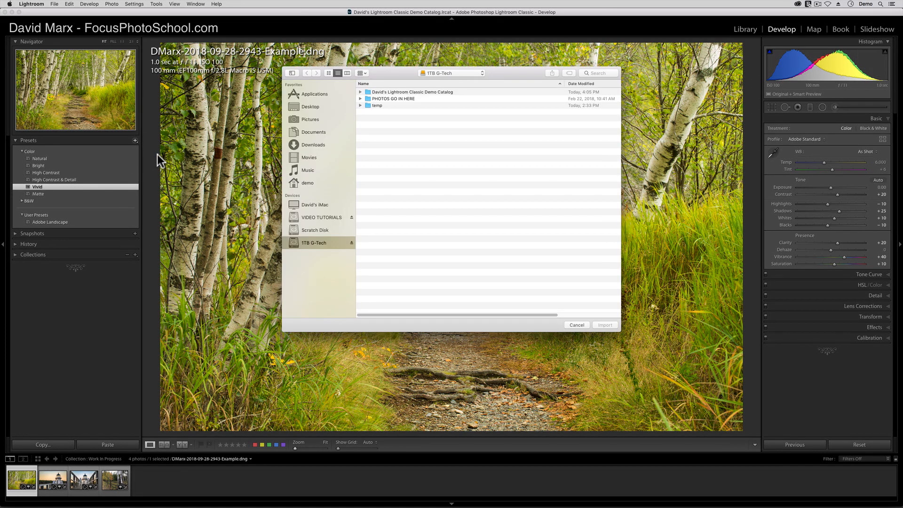
mouse_move(326, 129)
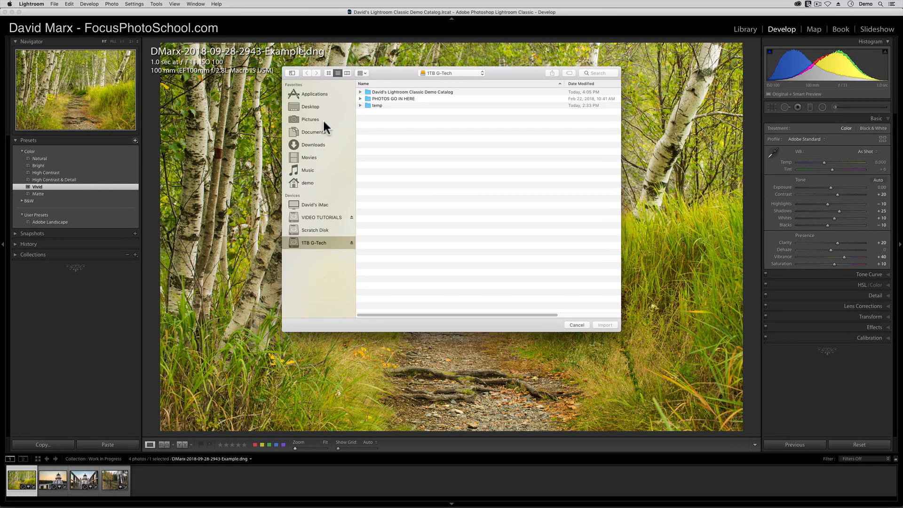
click(309, 106)
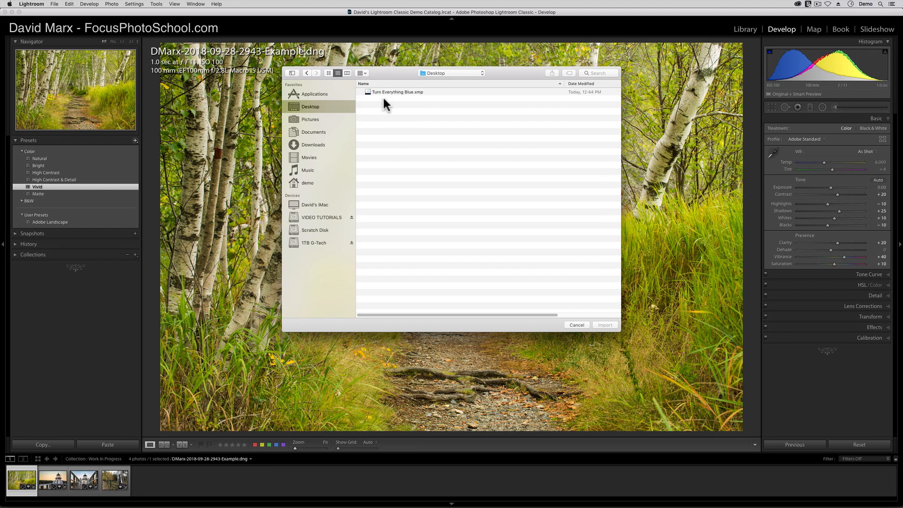
click(397, 92)
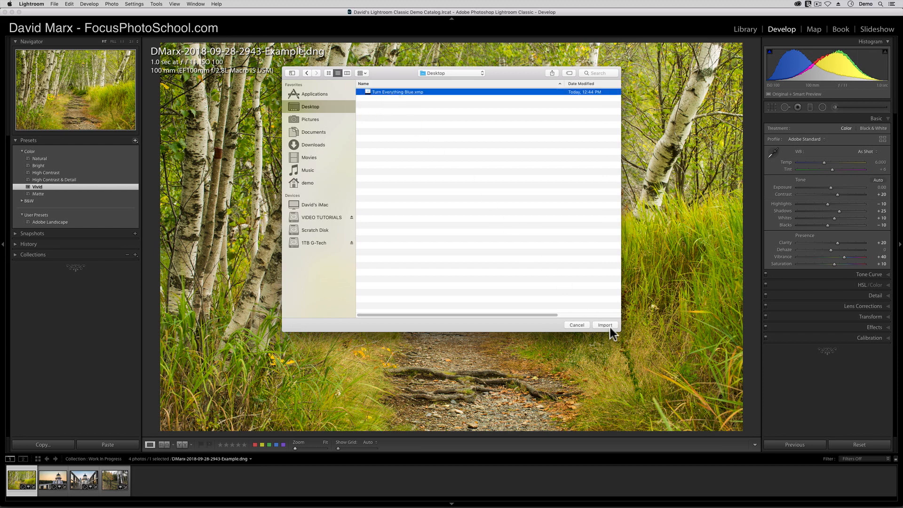
click(604, 324)
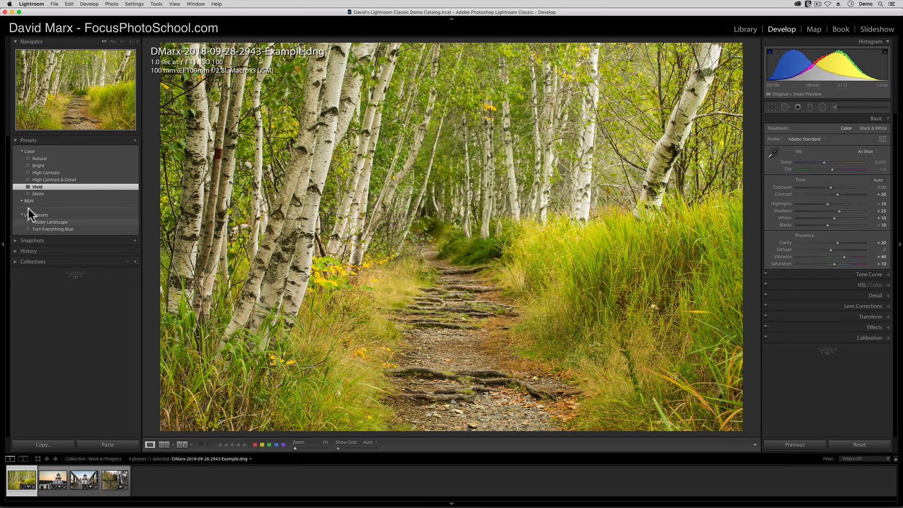
- Apply the Turn Everything Blue preset to the birch-forest photo
click(53, 228)
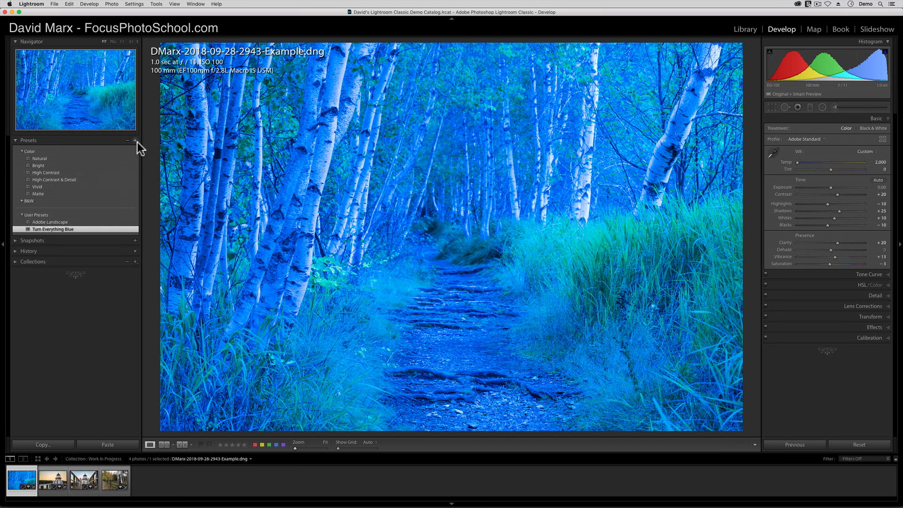
click(134, 140)
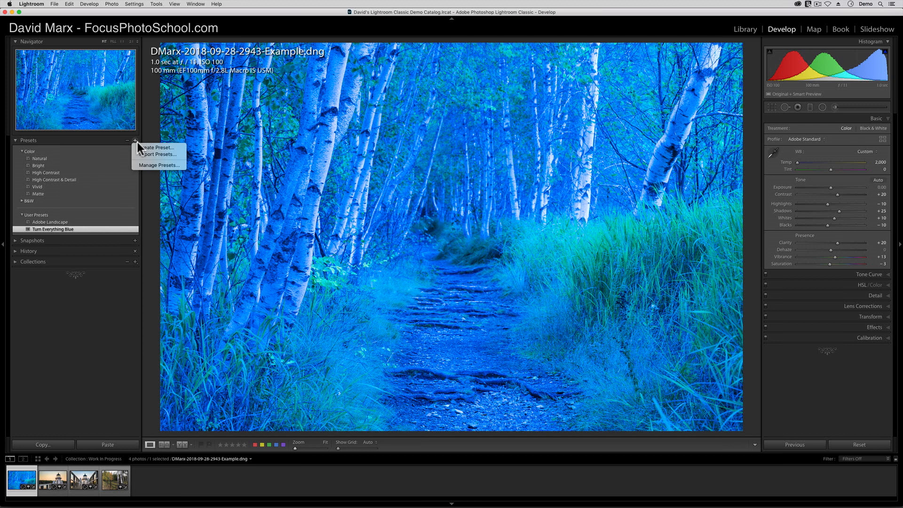
mouse_move(159, 166)
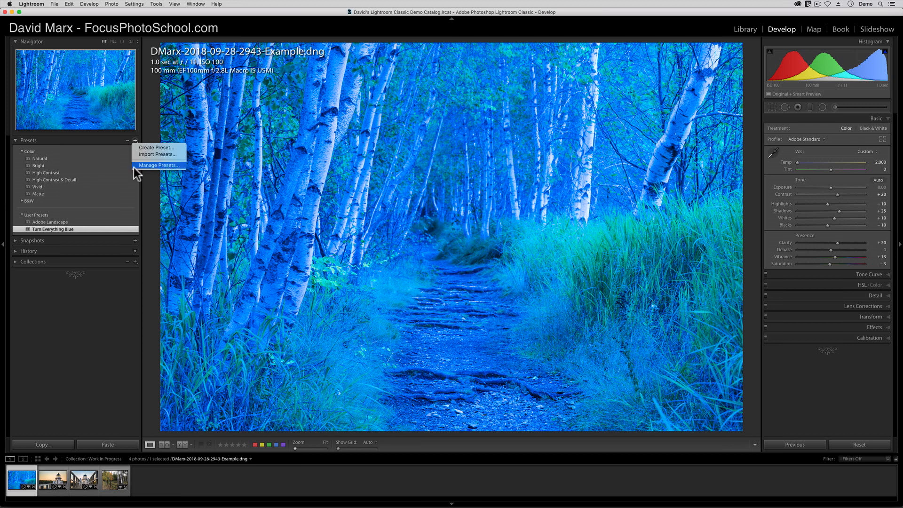
mouse_move(157, 155)
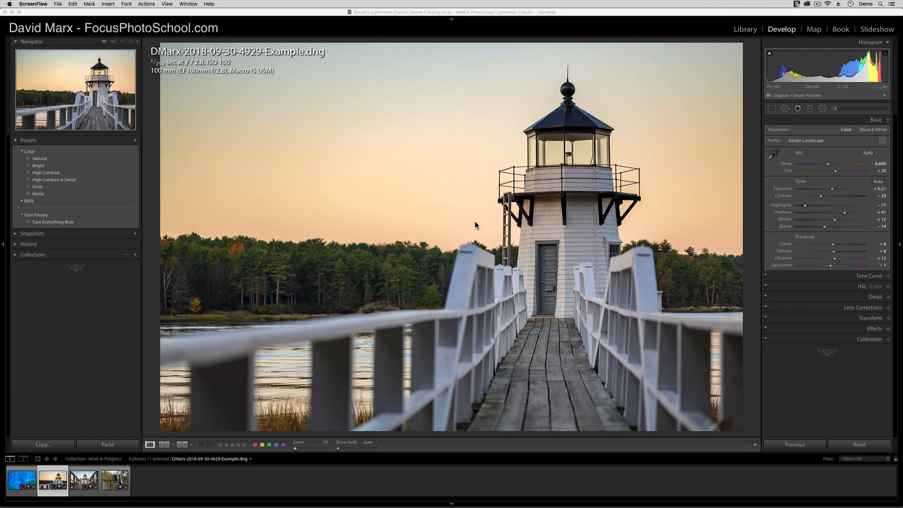
- Check the preset options on the lighthouse photo, then bring up Lightroom's application menu
click(136, 140)
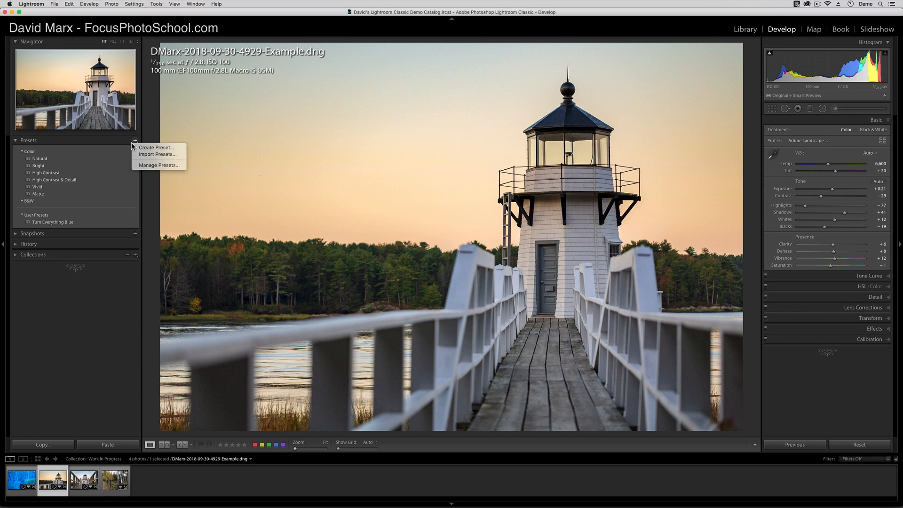
mouse_move(157, 154)
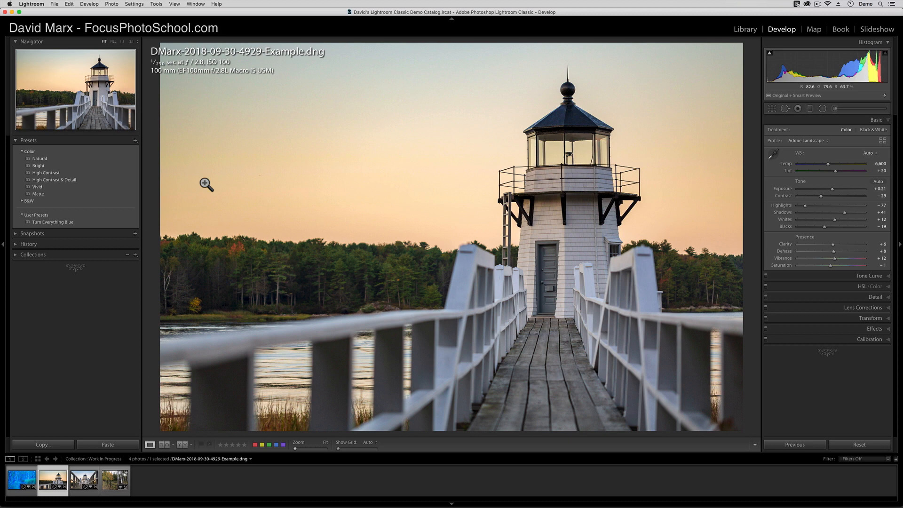
click(31, 4)
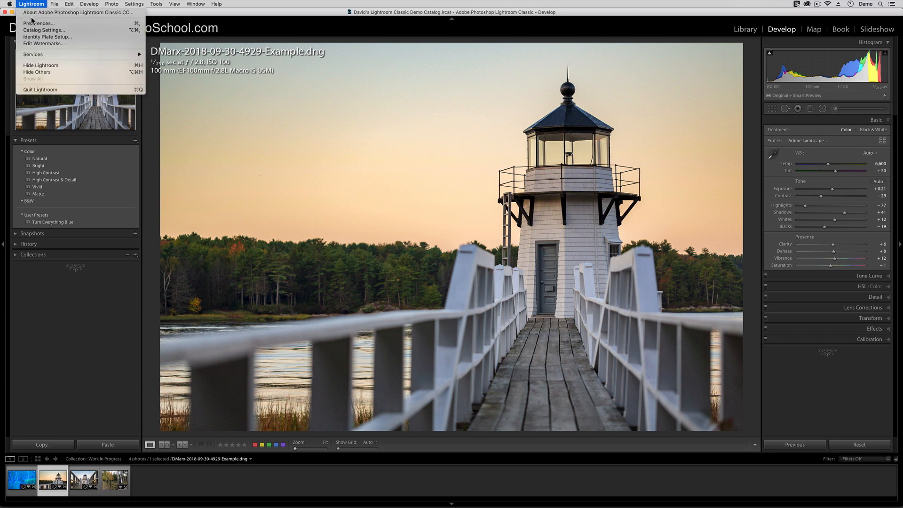
- Bring up Lightroom's Preferences on the Presets tab
click(39, 22)
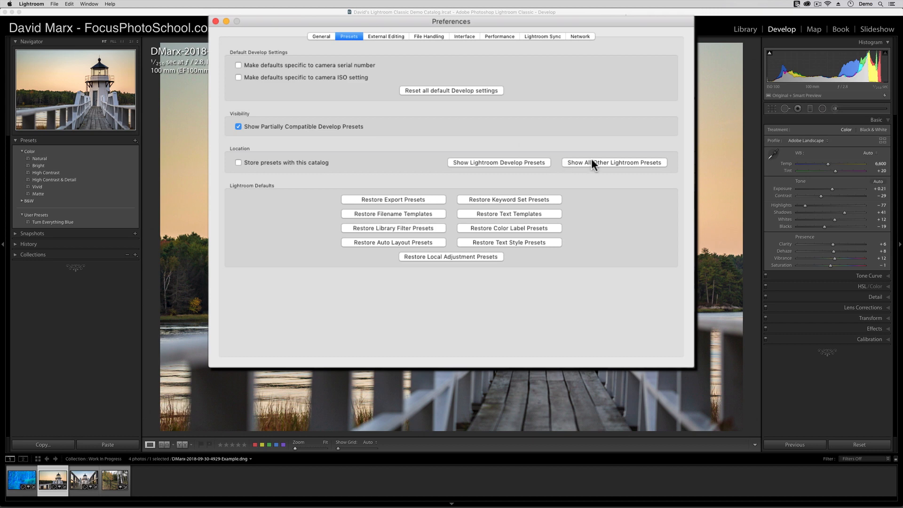
- Reveal Lightroom's other presets in Finder and go into the Lightroom settings folder under Application Support
click(614, 162)
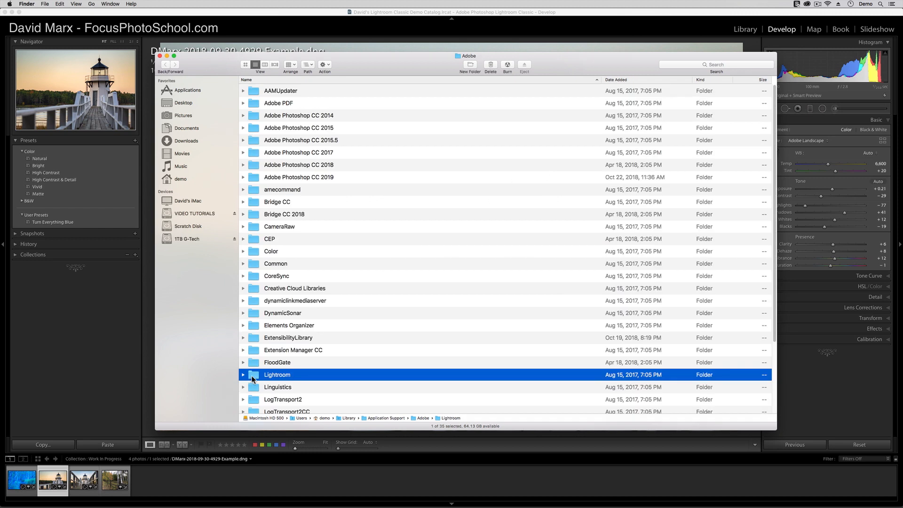
double_click(277, 374)
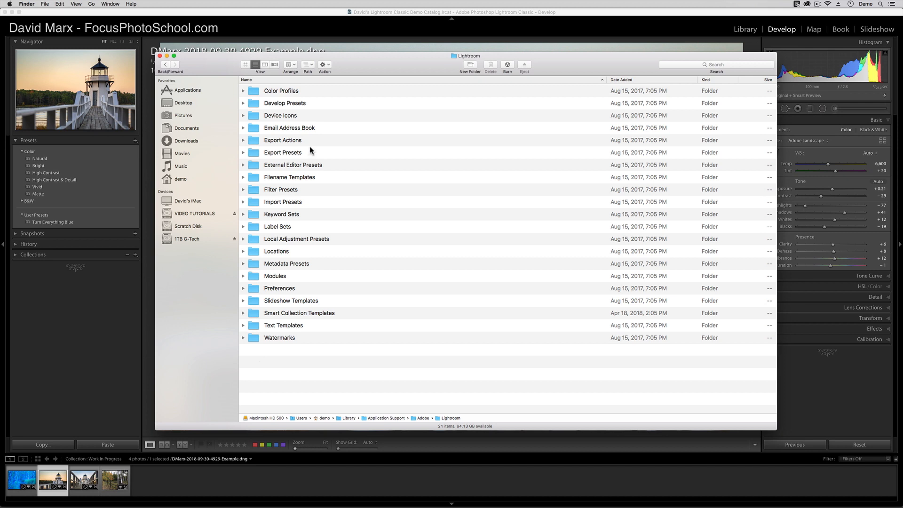
mouse_move(384, 277)
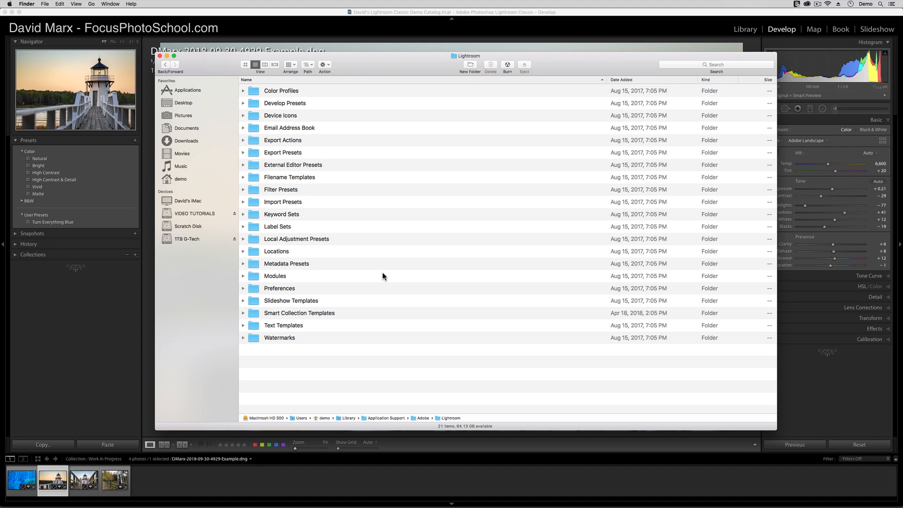
mouse_move(183, 66)
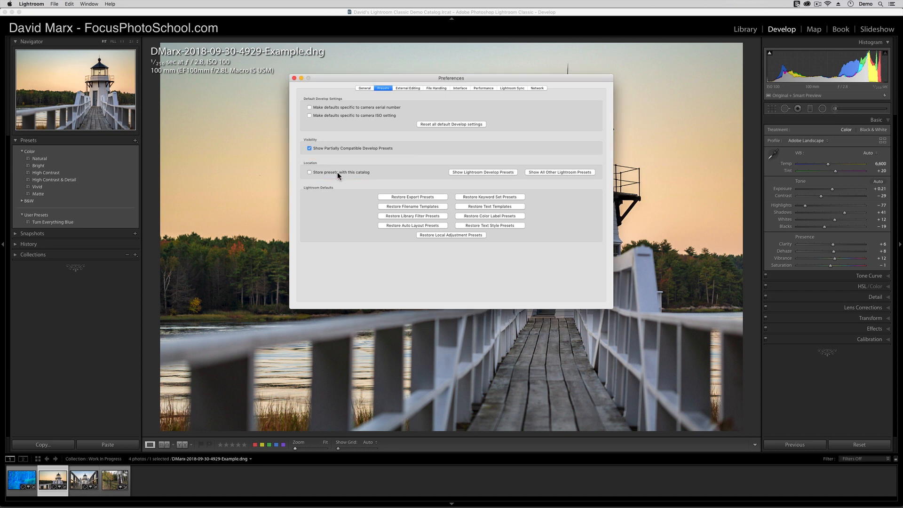
- Enable Store presets with this catalog and close Preferences, returning to the lighthouse photo
click(309, 171)
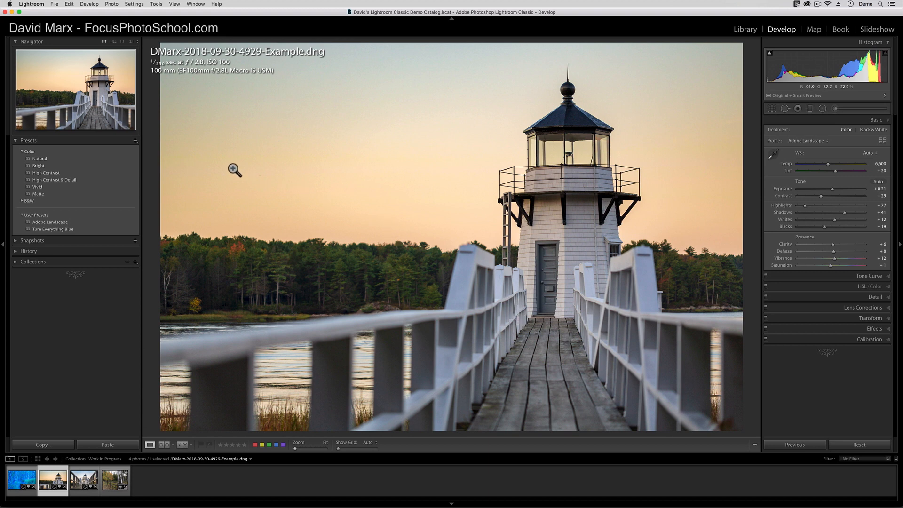
click(135, 141)
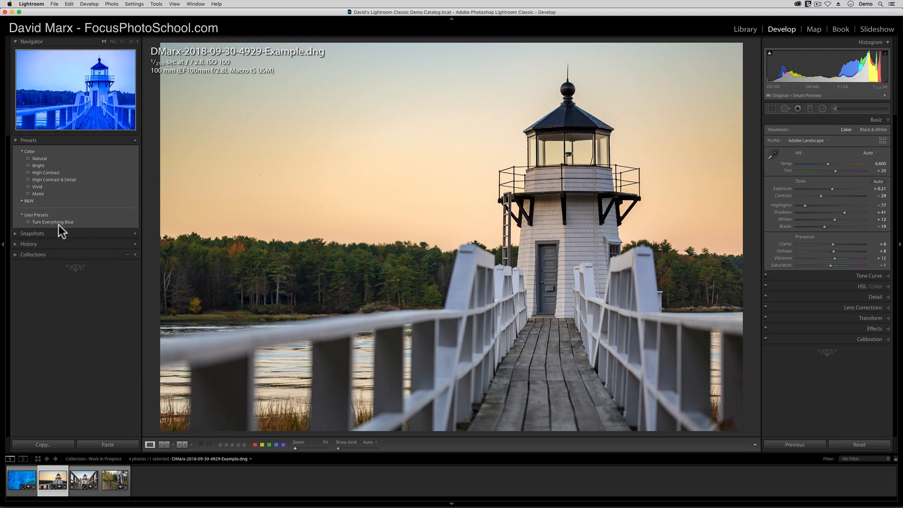
- Show the ImportedSettings folder as a detailed list revealing Turn Everything Blue.xmp
right_click(53, 223)
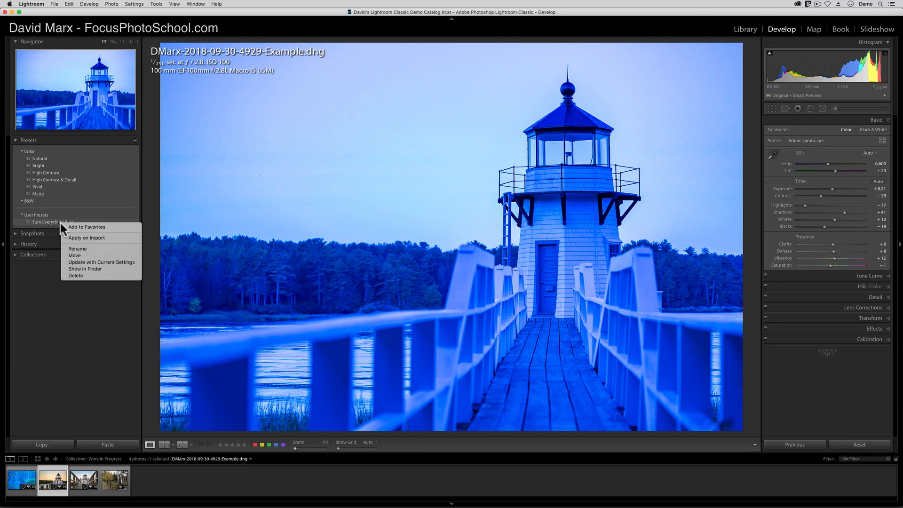
mouse_move(95, 238)
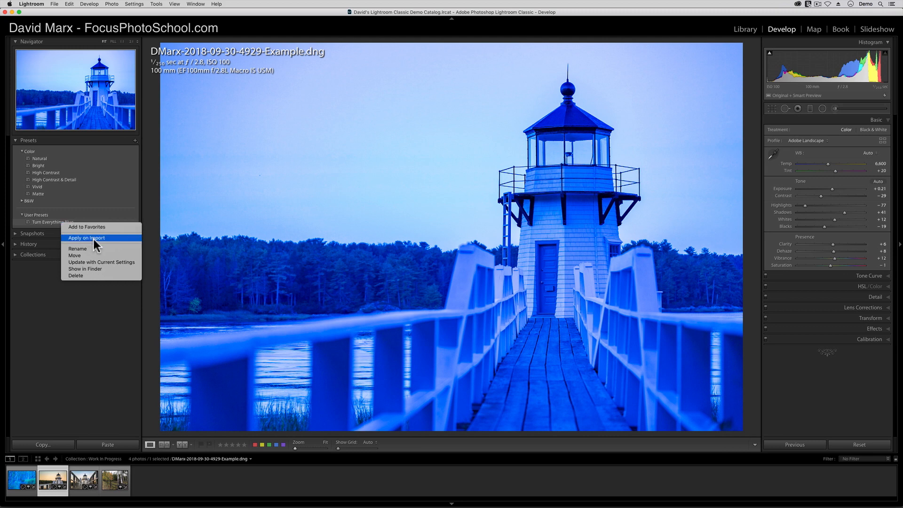
mouse_move(95, 270)
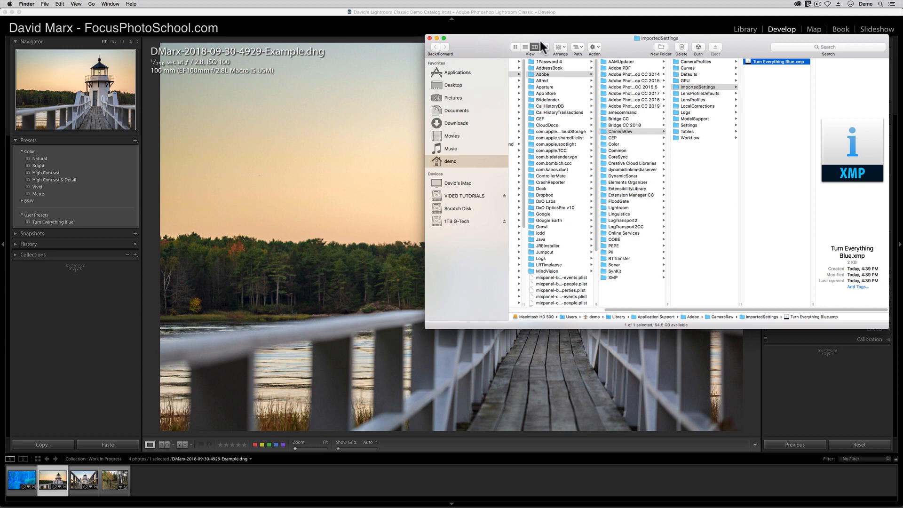
click(525, 47)
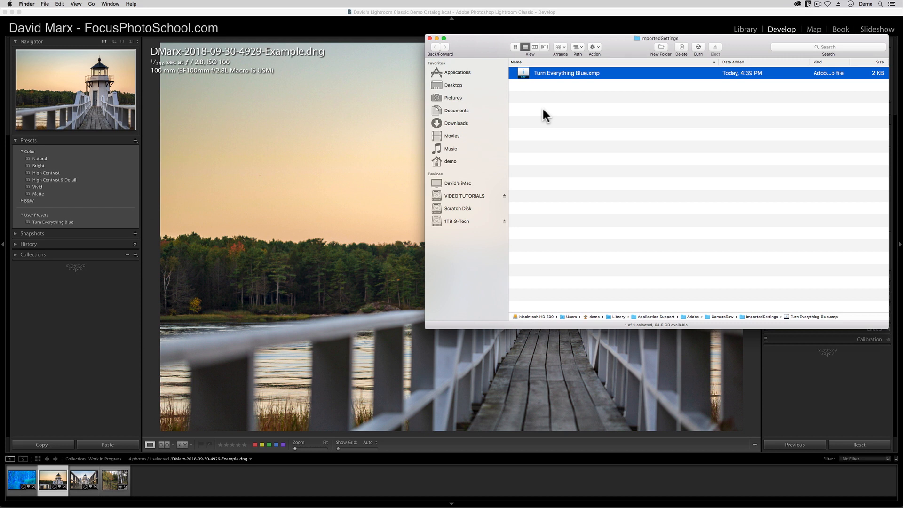
mouse_move(405, 137)
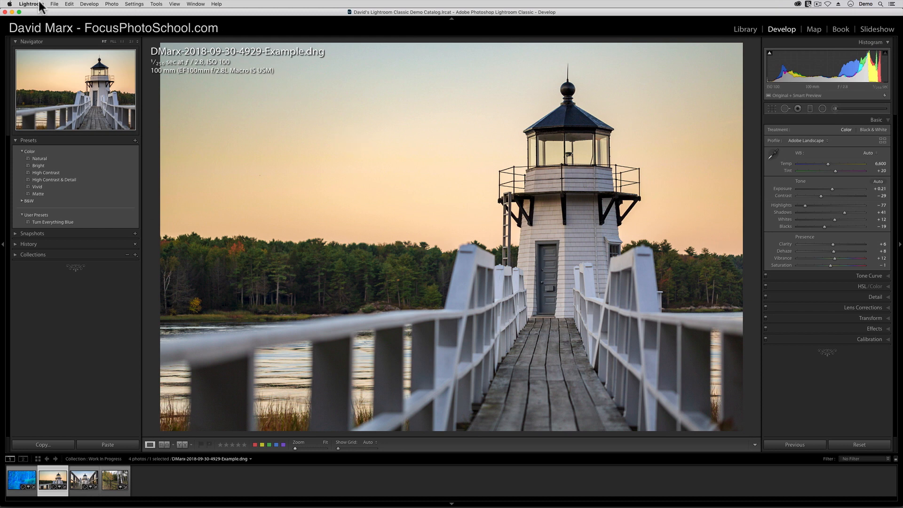
- From Preferences > Presets, reveal the external-drive catalog's Lightroom Settings folder in Finder
click(32, 4)
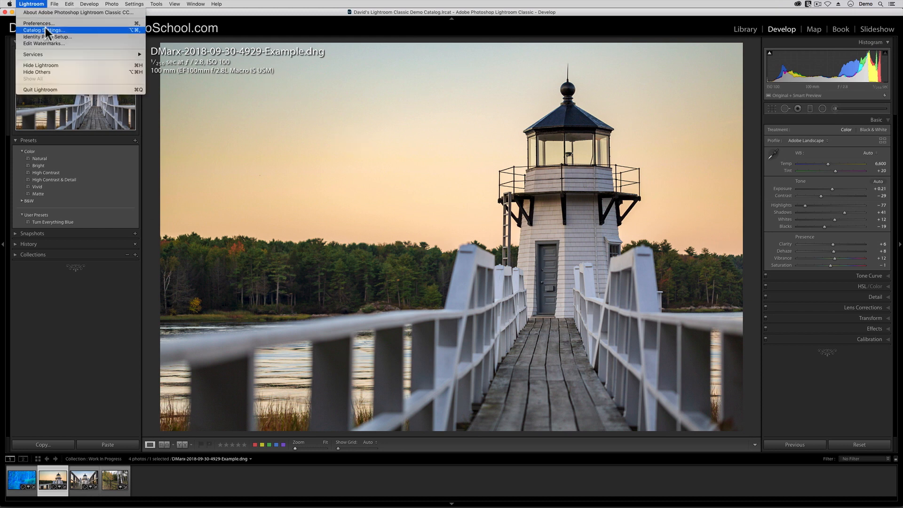
click(38, 22)
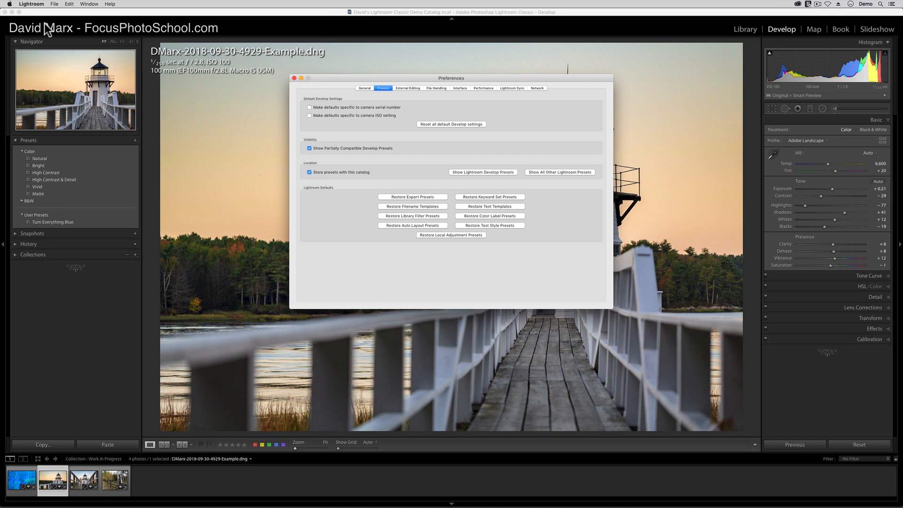
mouse_move(334, 81)
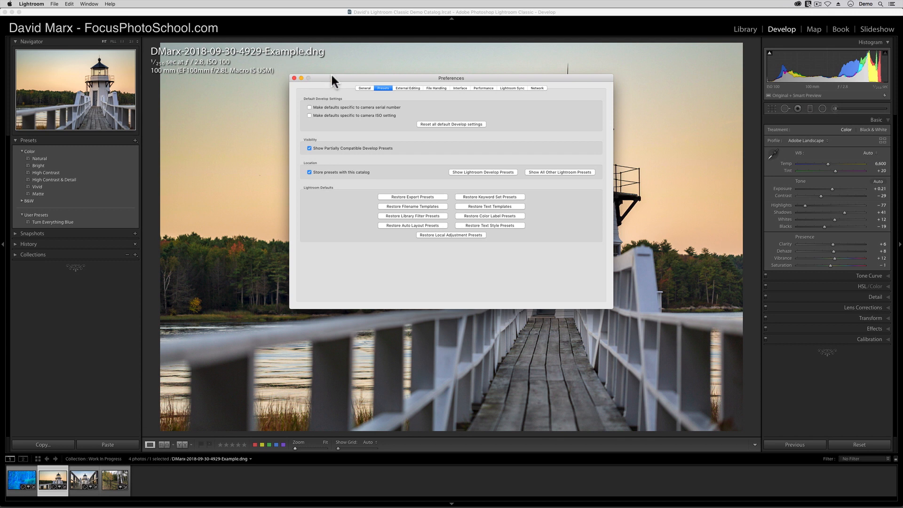
mouse_move(356, 180)
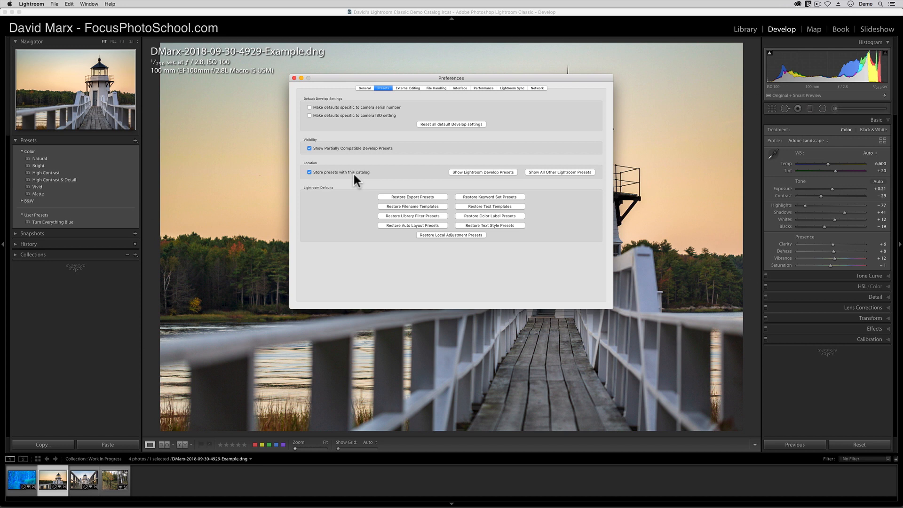
mouse_move(579, 199)
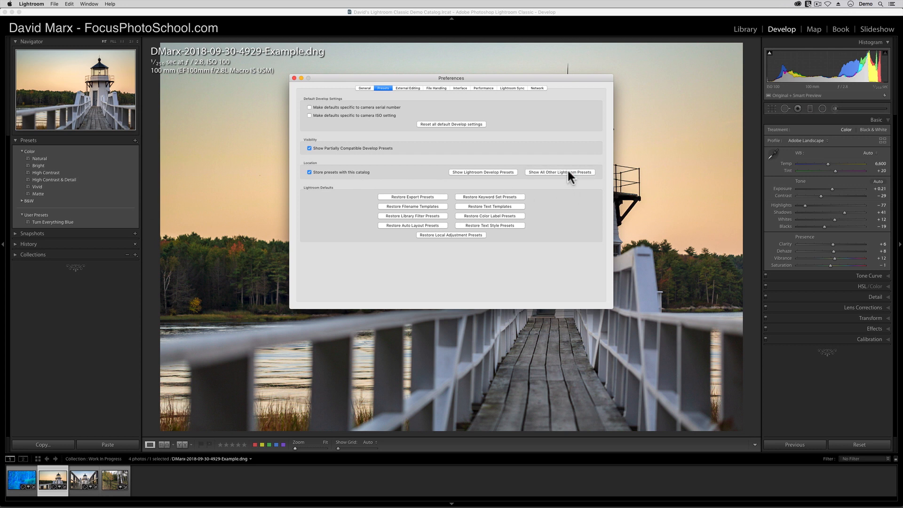
click(560, 172)
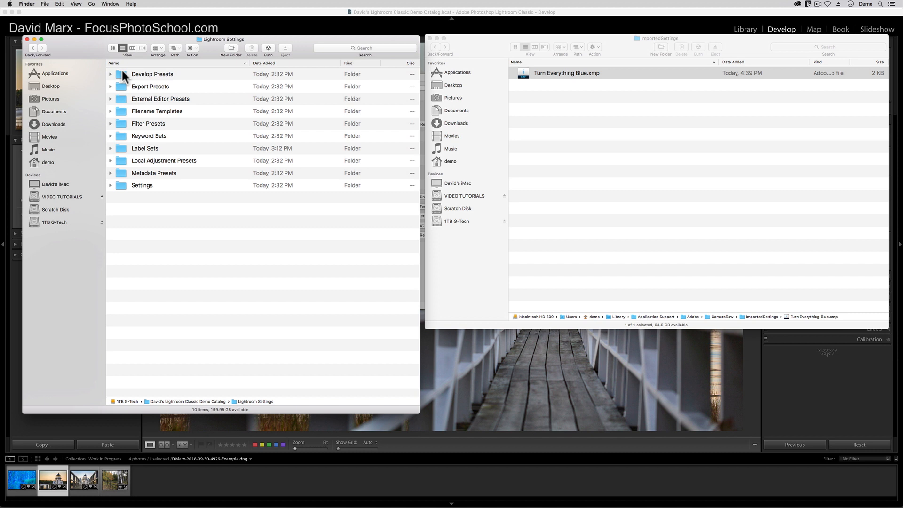
mouse_move(122, 189)
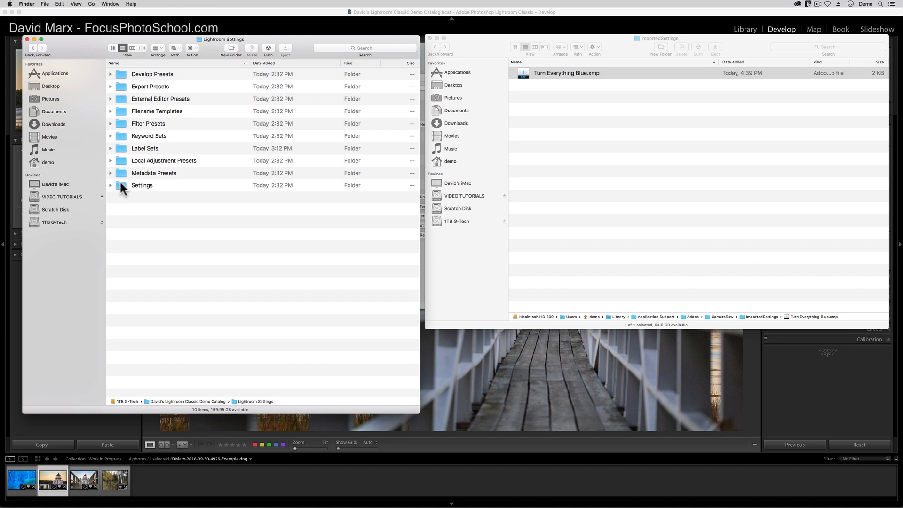
- Move Turn Everything Blue.xmp from ImportedSettings into Lightroom Settings/Settings/User Presets and close the emptied window
double_click(142, 185)
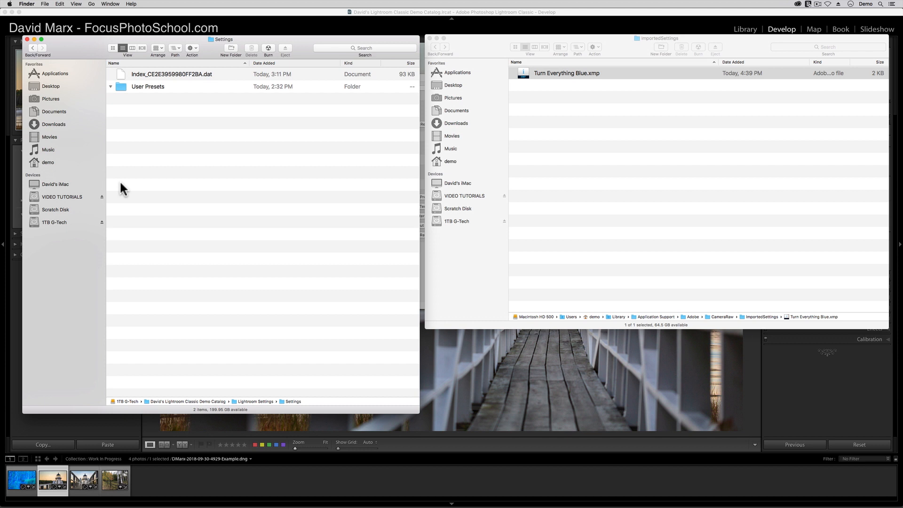
mouse_move(554, 83)
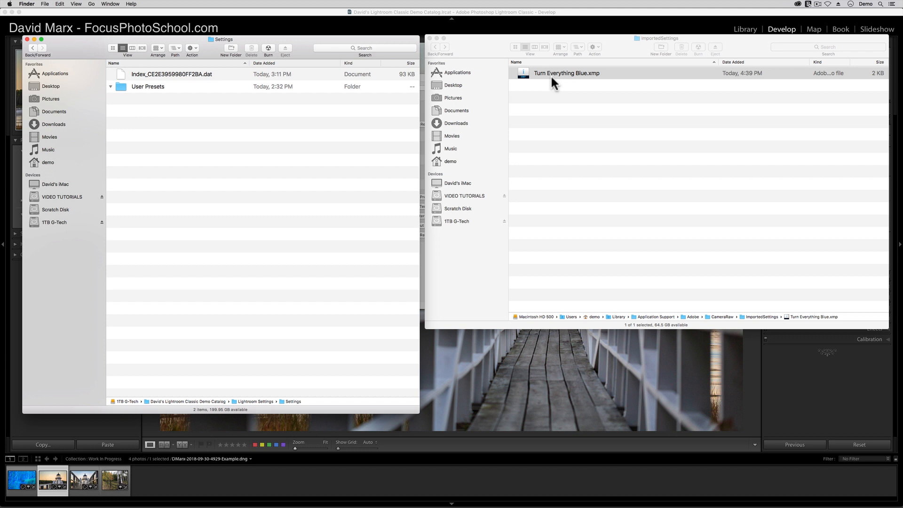
drag(566, 73, 164, 87)
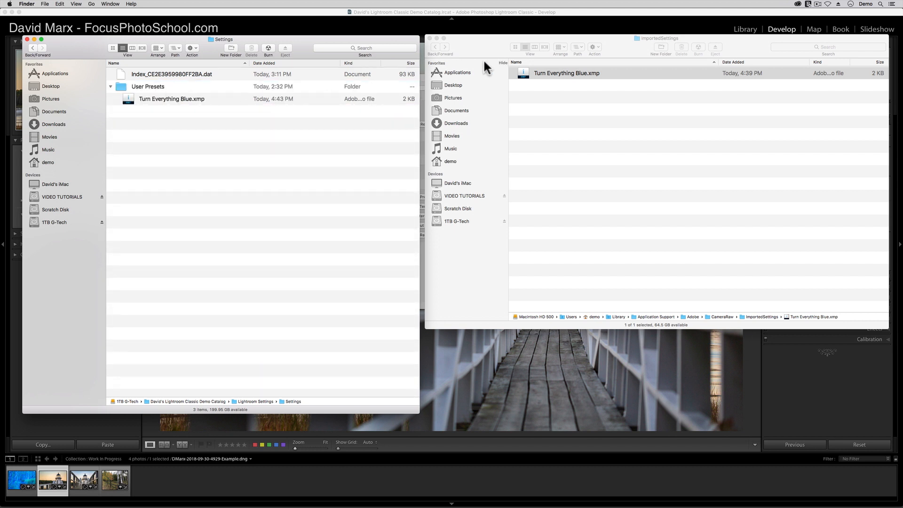
mouse_move(252, 174)
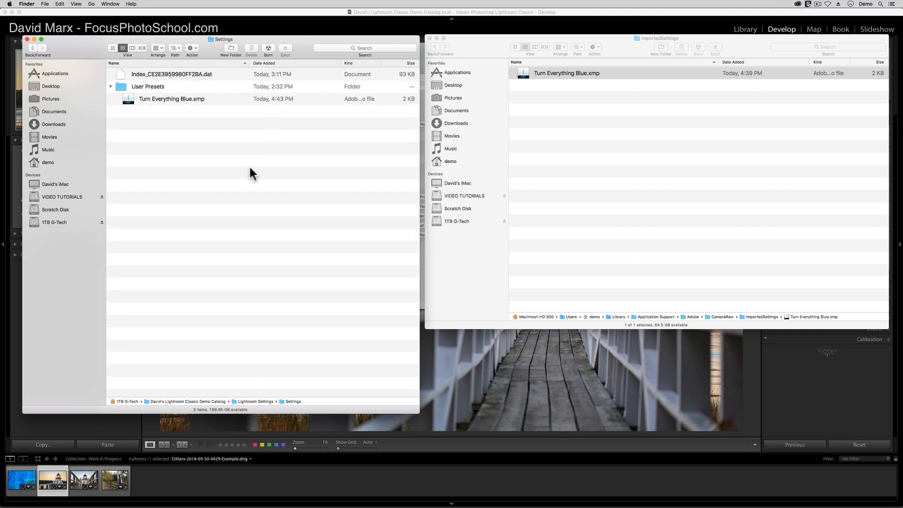
click(567, 73)
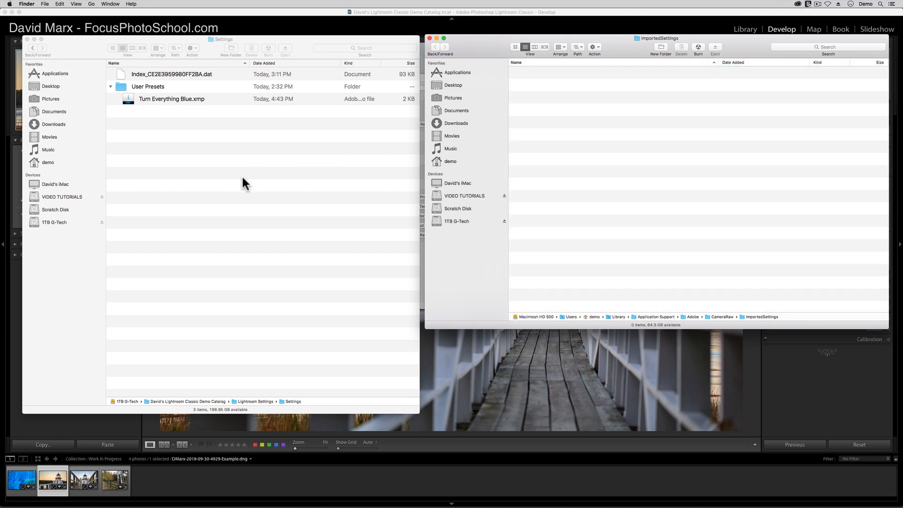
mouse_move(316, 135)
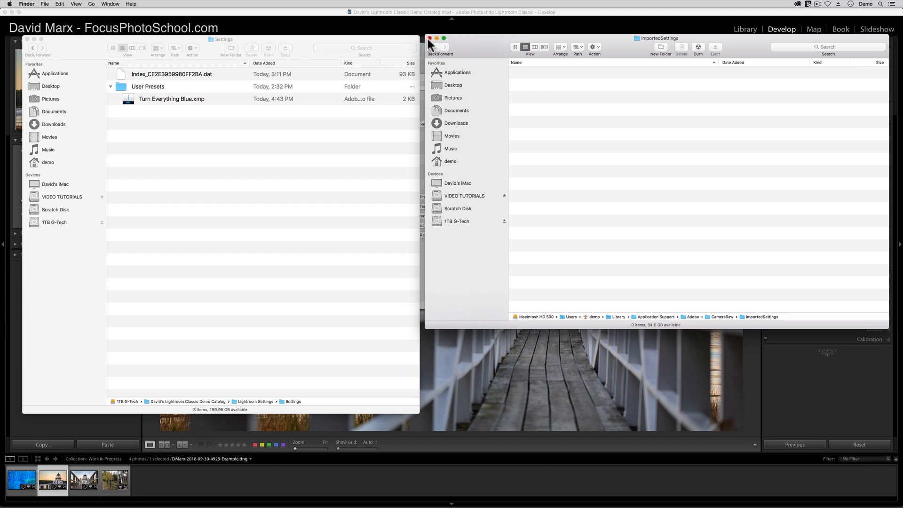
click(430, 38)
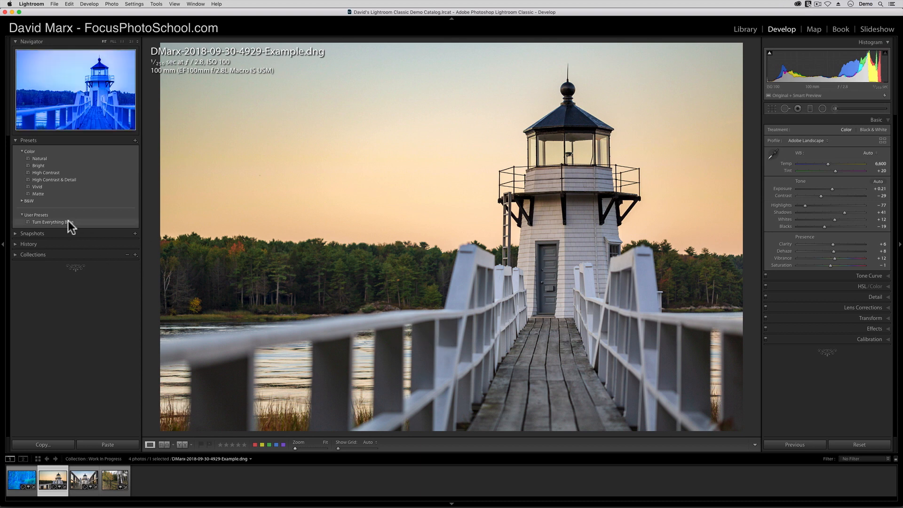
- Show Turn Everything Blue in Finder to confirm it sits in the catalog's User Presets folder, then close the window
right_click(51, 222)
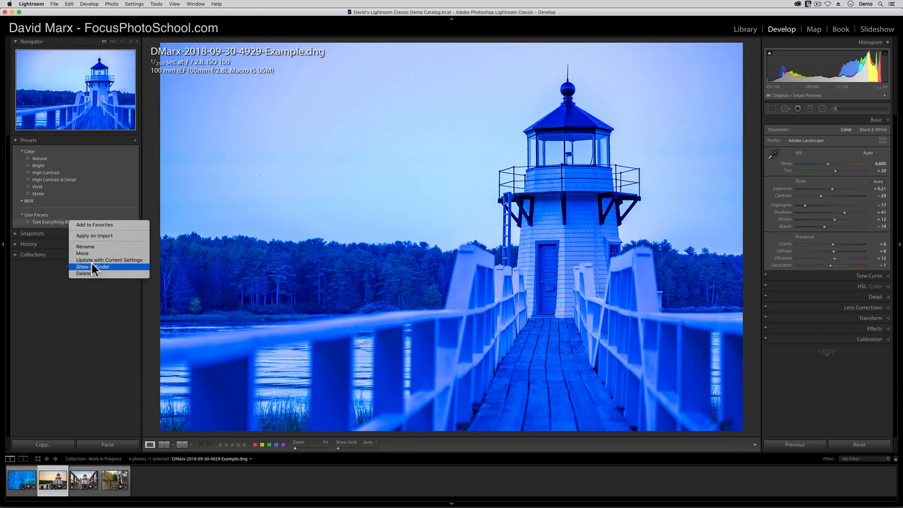
click(94, 267)
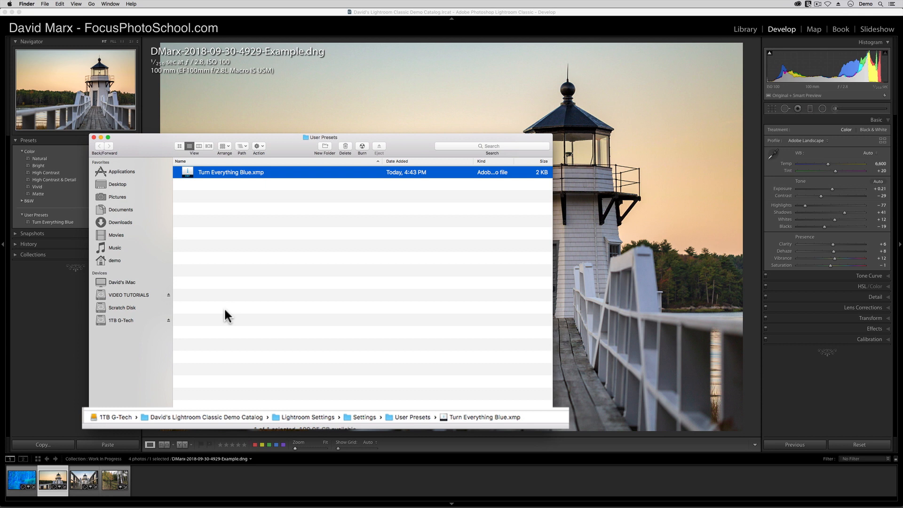
mouse_move(221, 211)
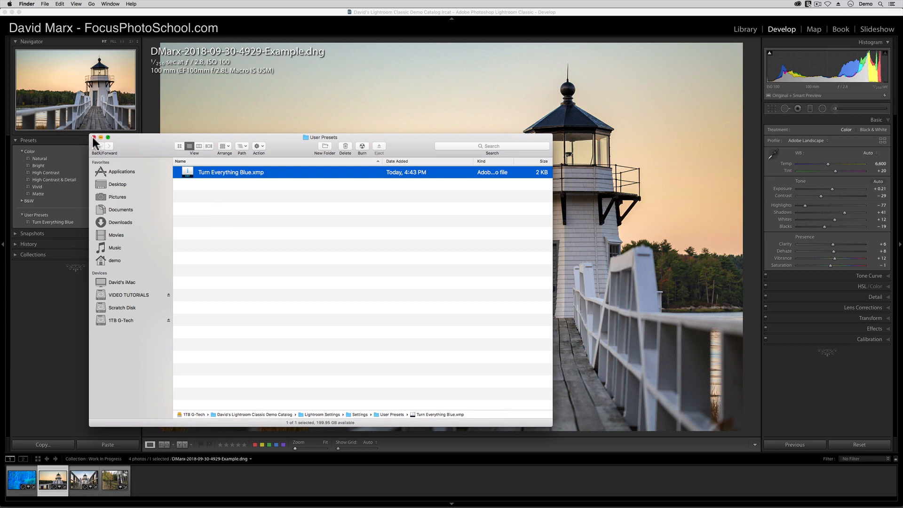
click(94, 138)
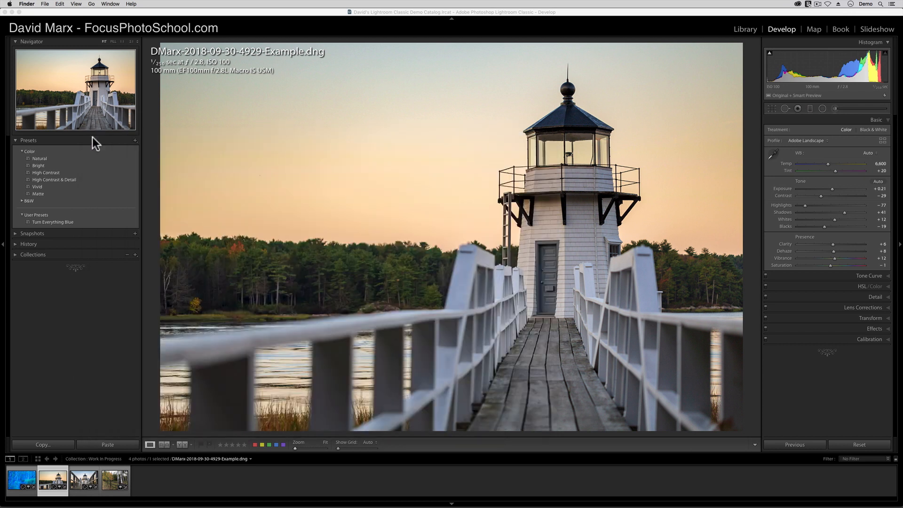